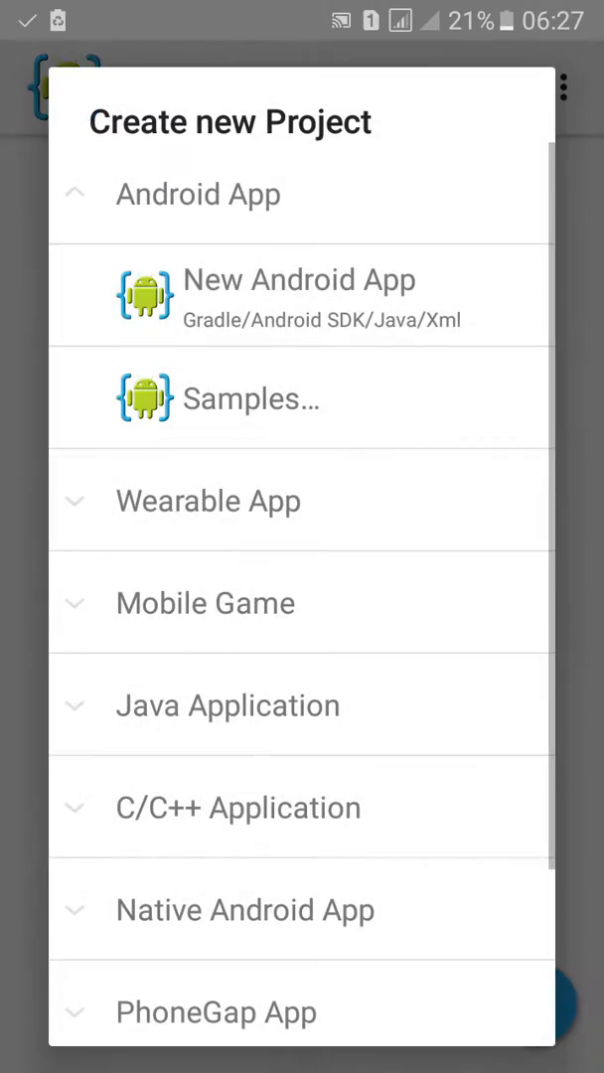
# - Create a new Android app project named InProgressNotification with a com.kc package name
pyautogui.click(298, 294)
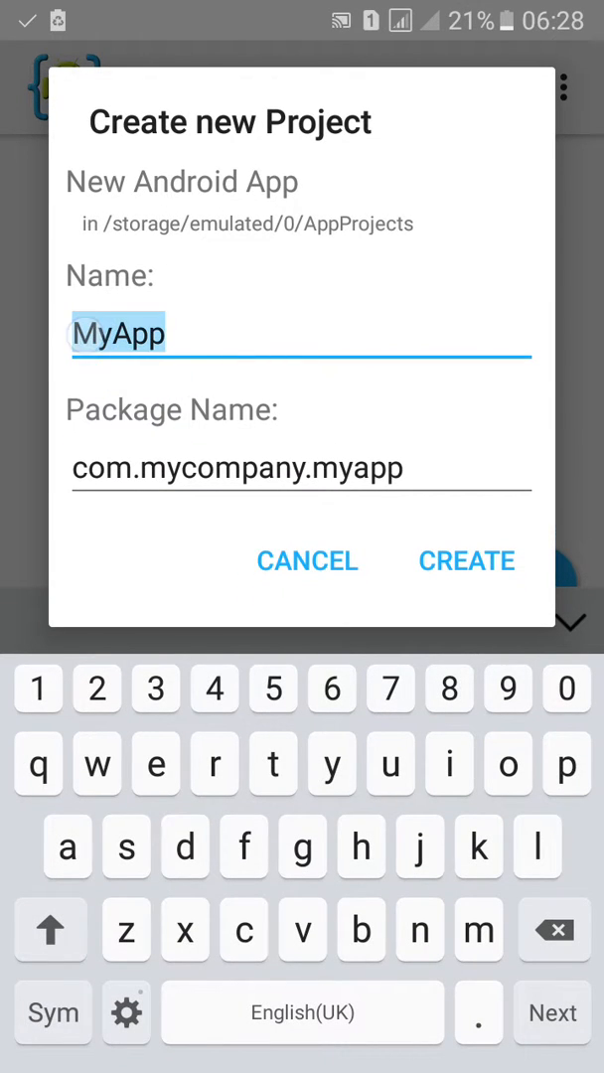
pyautogui.write('InProgressN')
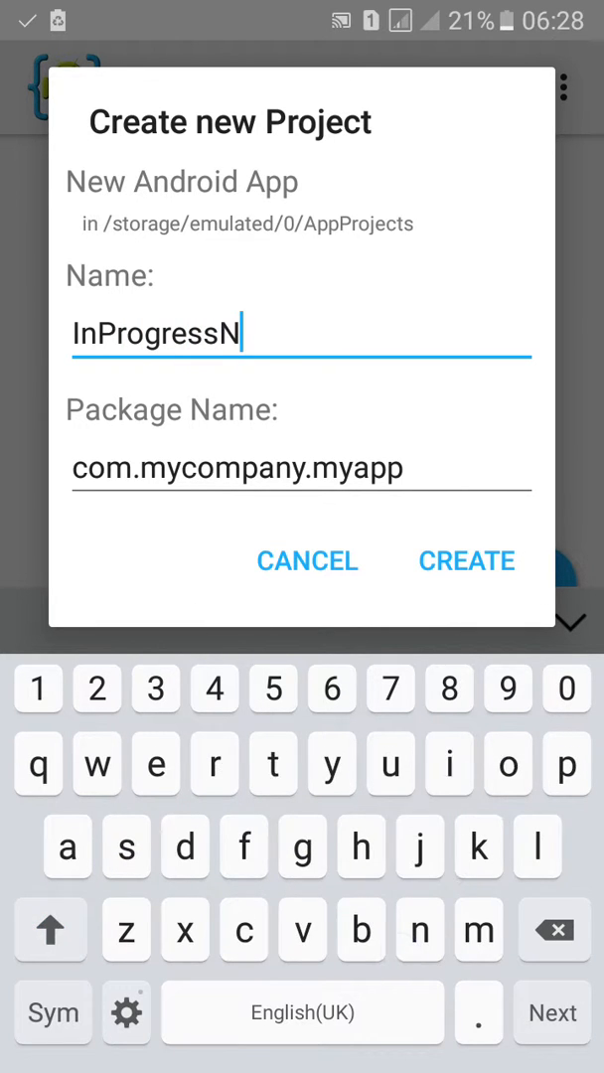
pyautogui.write('otification')
pyautogui.click(299, 469)
pyautogui.write('com.kc.')
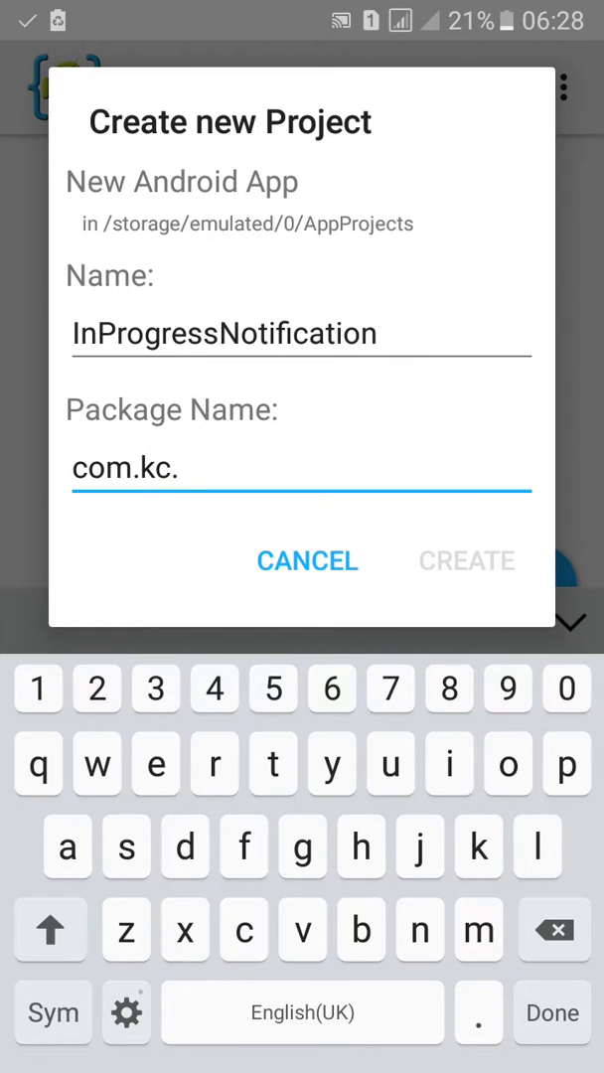
pyautogui.write('inprogressnot')
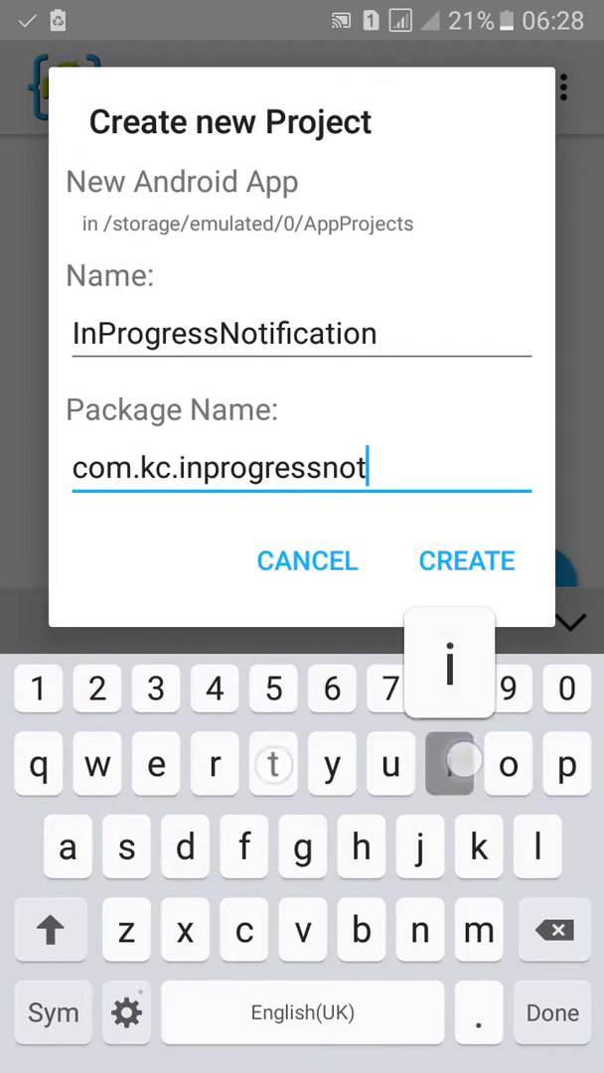
pyautogui.click(466, 560)
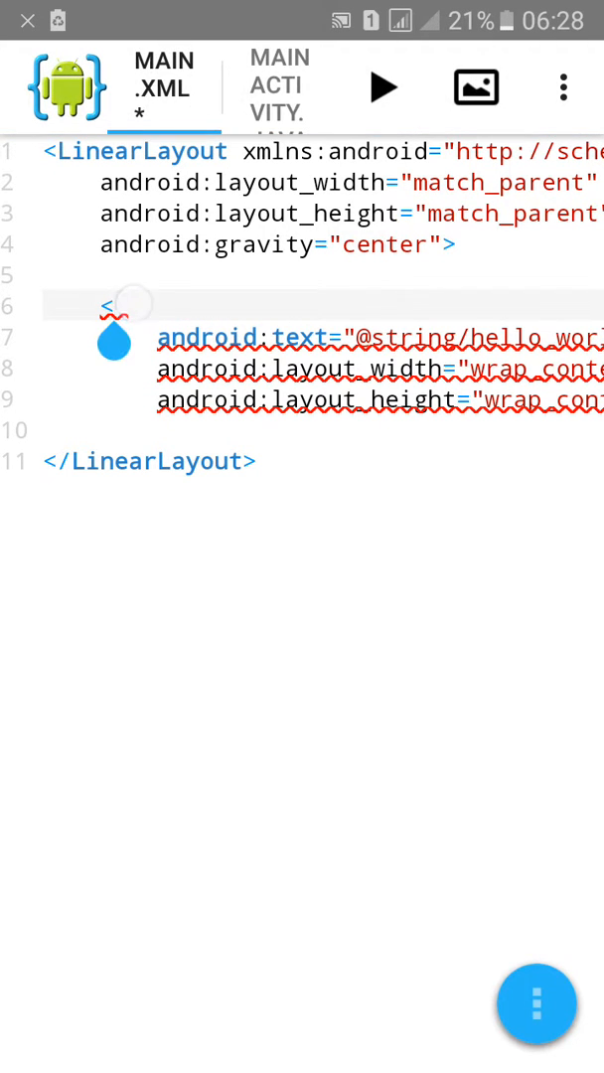
# - Change the TextView element to a Button with the text Download
pyautogui.write('But')
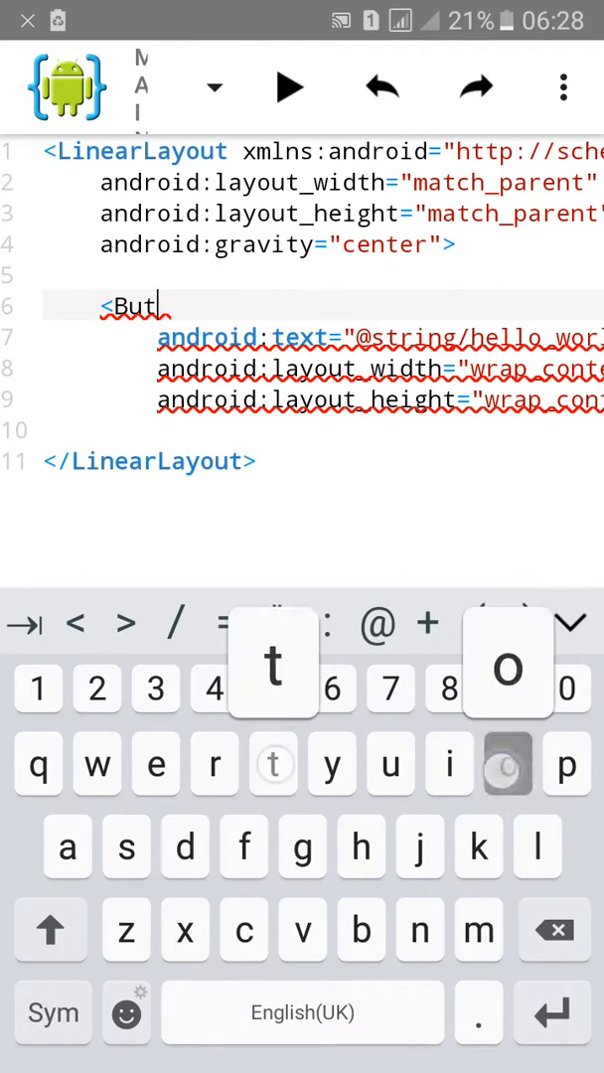
pyautogui.write('on')
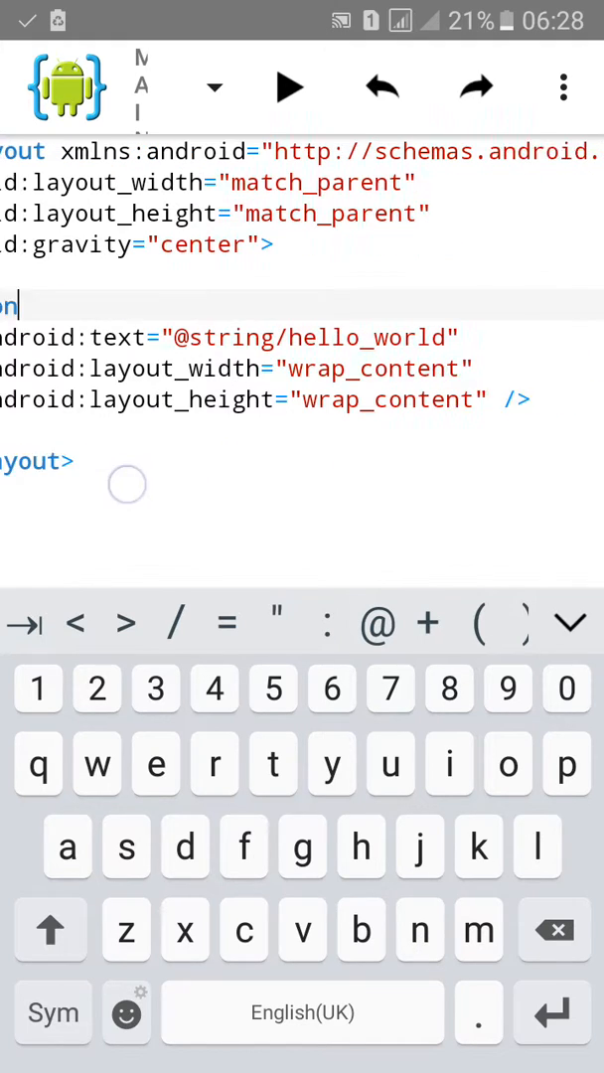
pyautogui.doubleClick(296, 337)
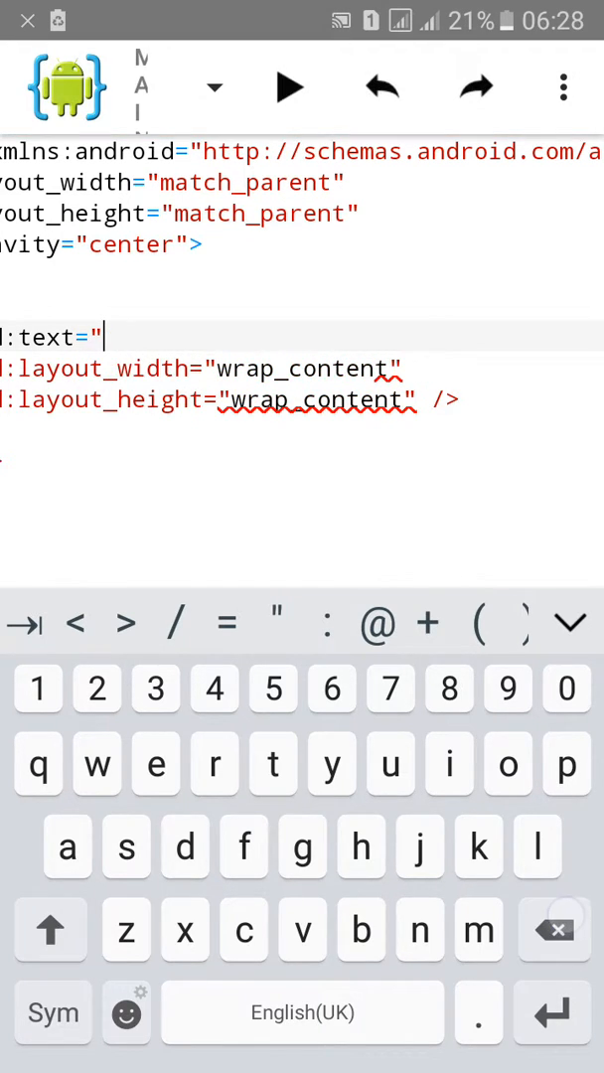
pyautogui.write('Do')
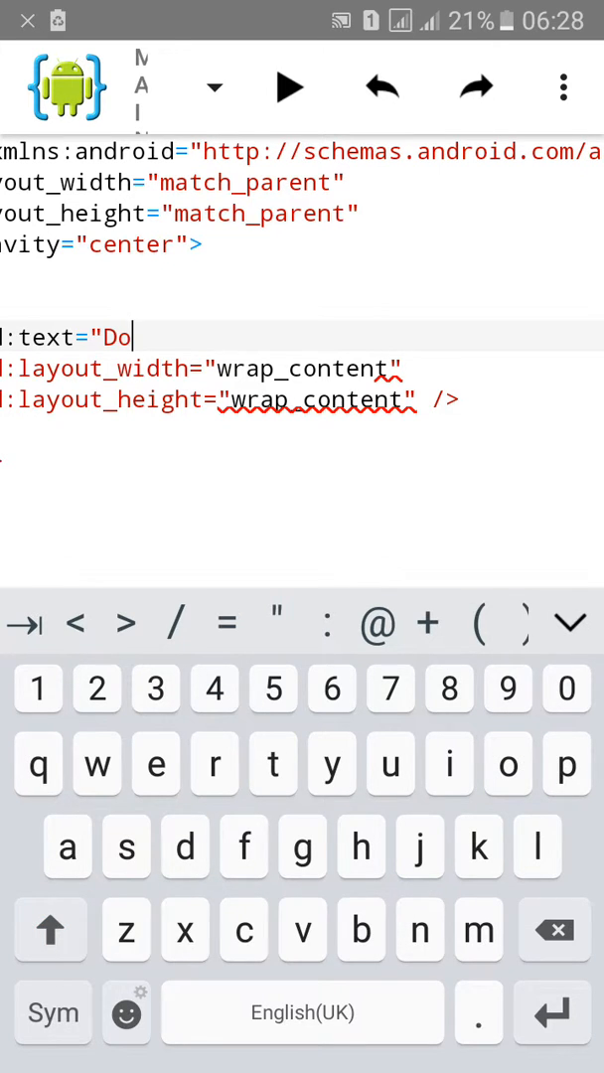
pyautogui.write('wnload"')
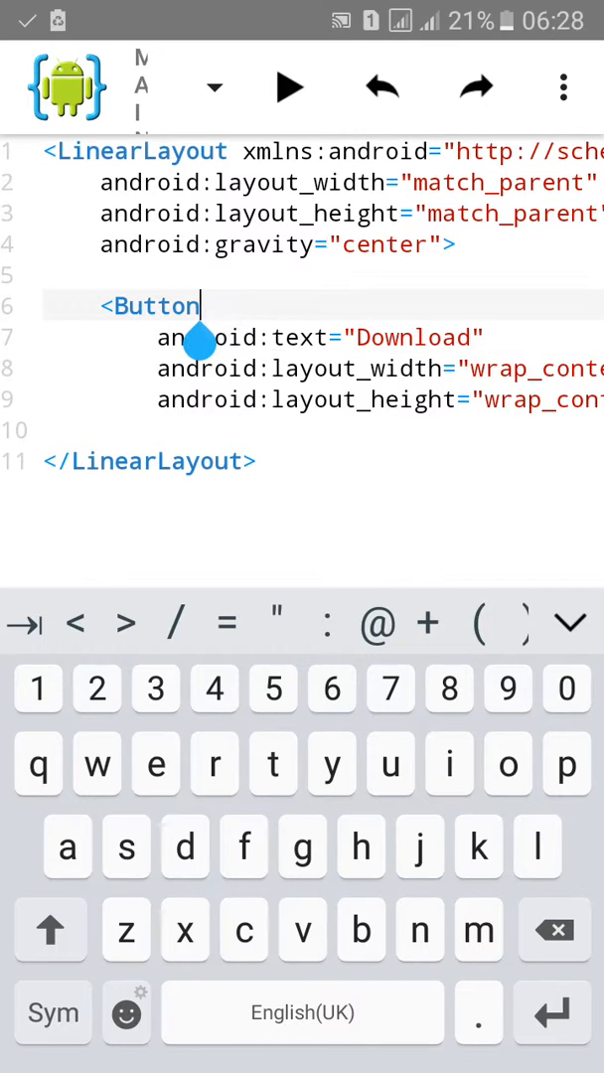
# - Add android:onClick="abc" to the Button
pyautogui.write('on')
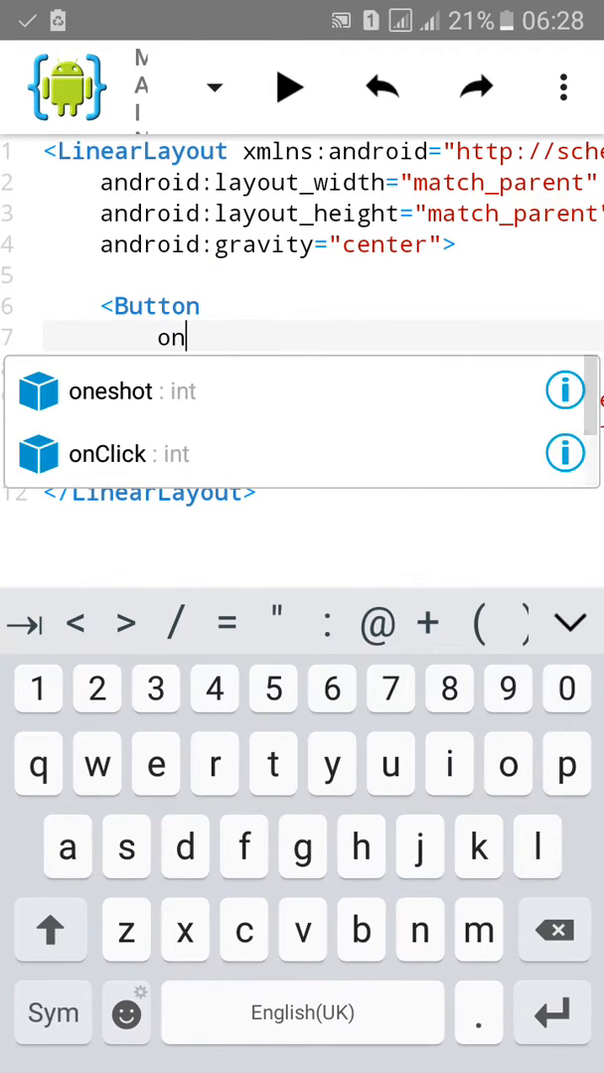
pyautogui.click(108, 454)
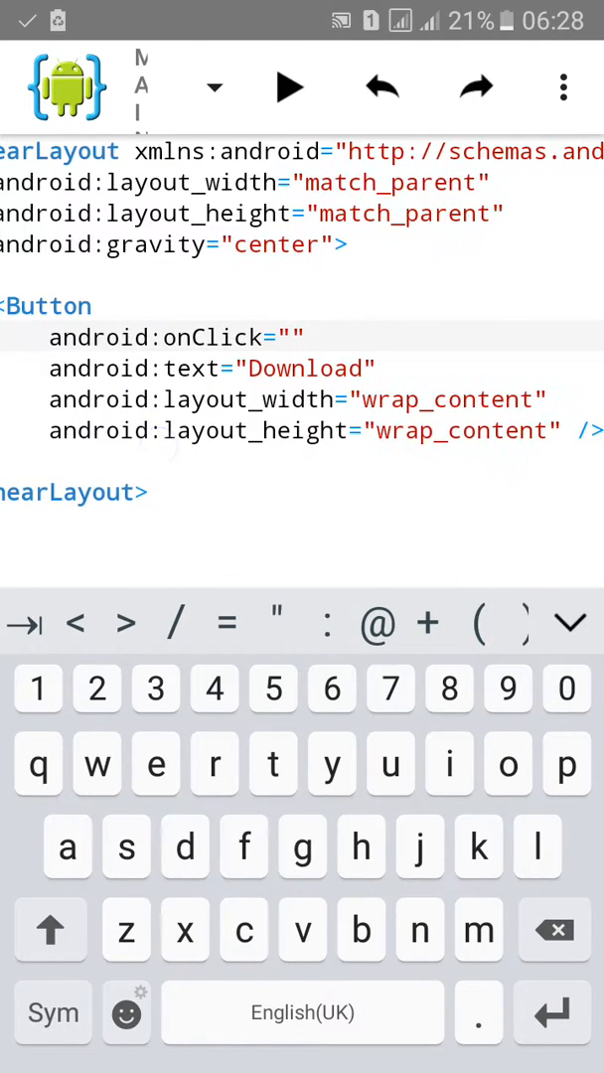
pyautogui.write('abc')
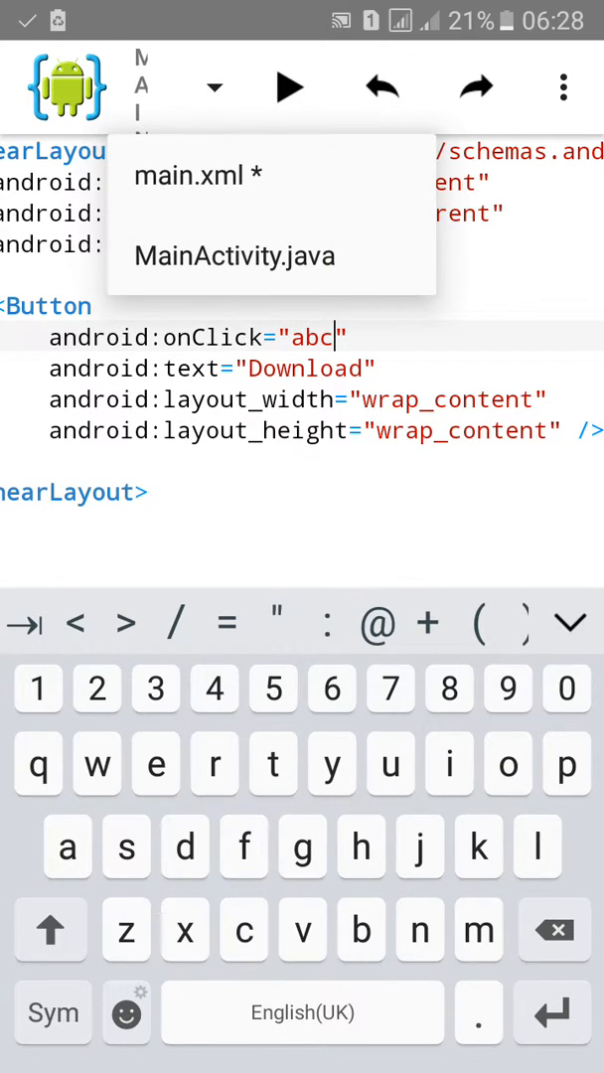
# - In MainActivity.java, add an empty public void abc(View v){} method below onCreate
pyautogui.click(564, 87)
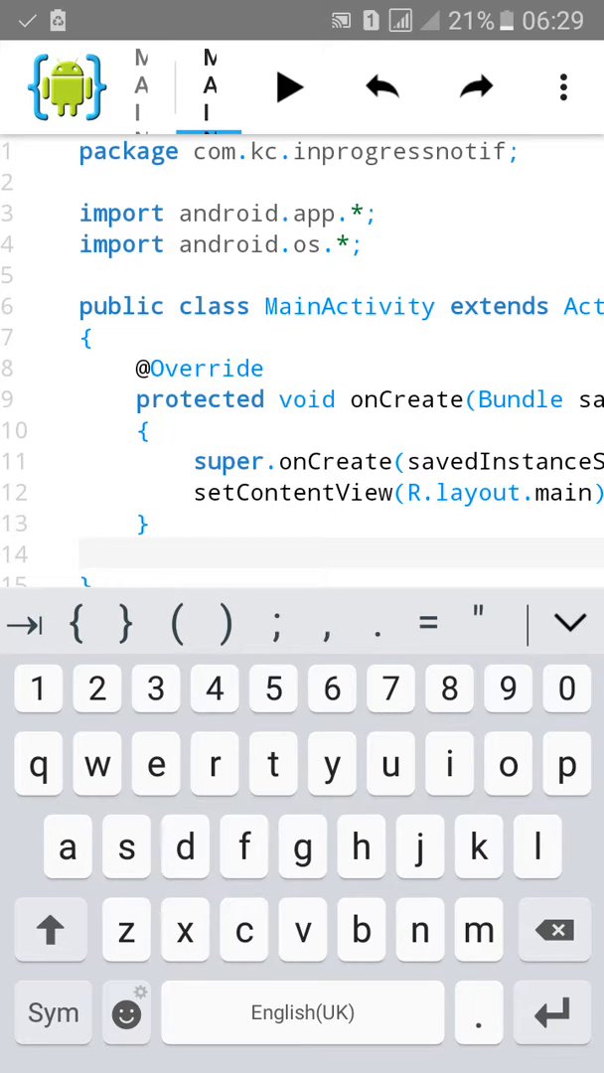
pyautogui.write('public')
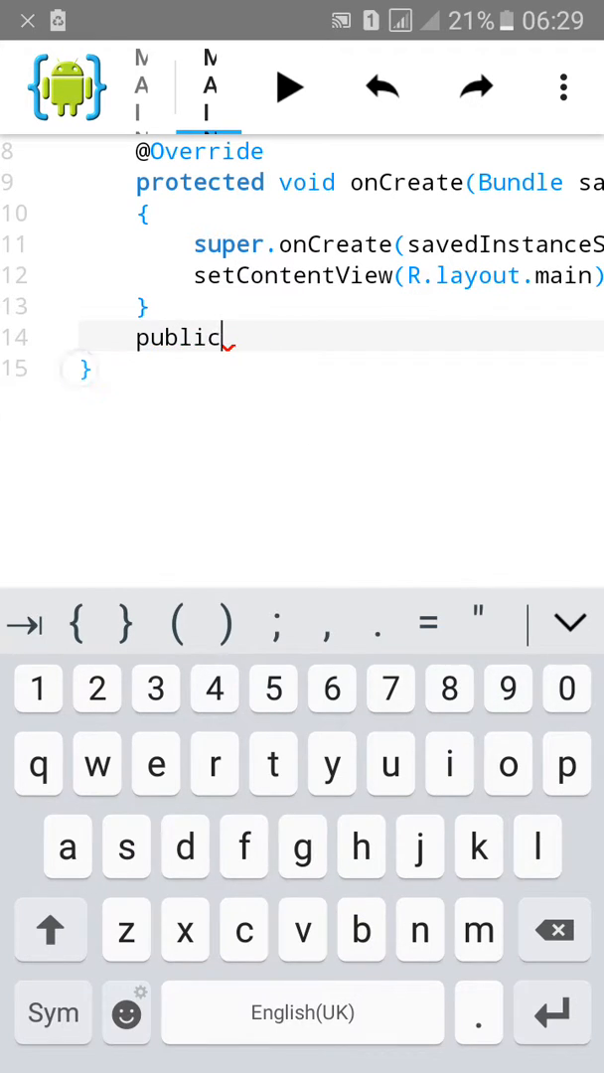
pyautogui.write('void abc(Vi')
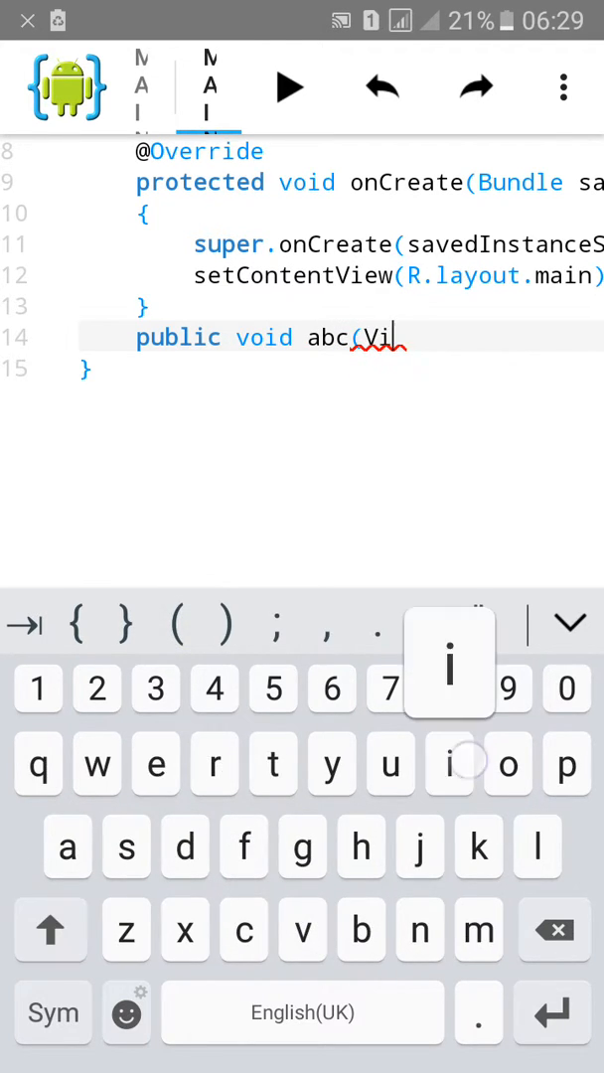
pyautogui.write('ew v')
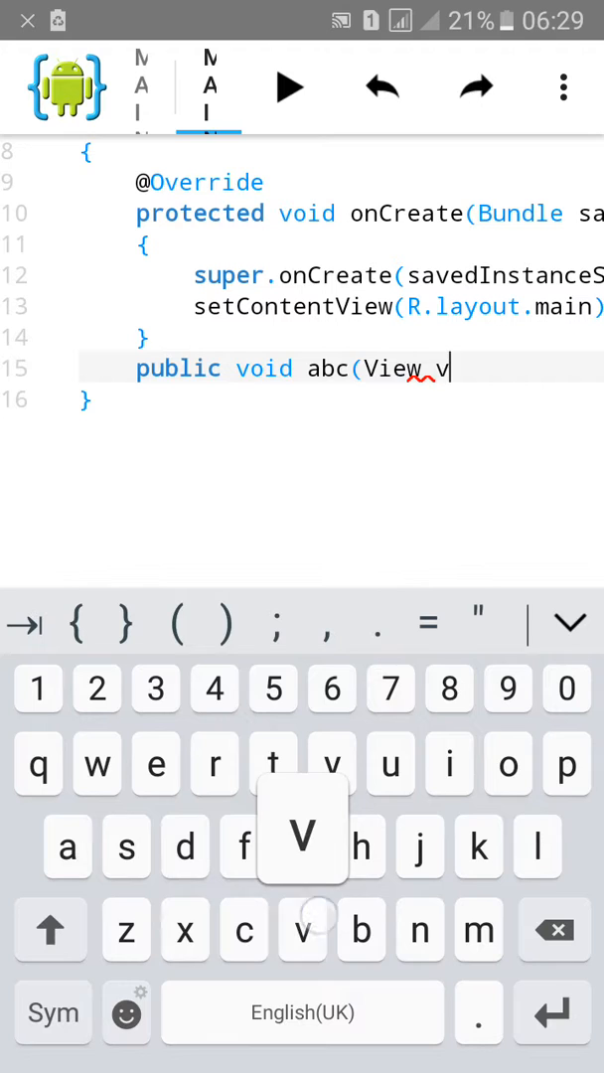
pyautogui.write(')}')
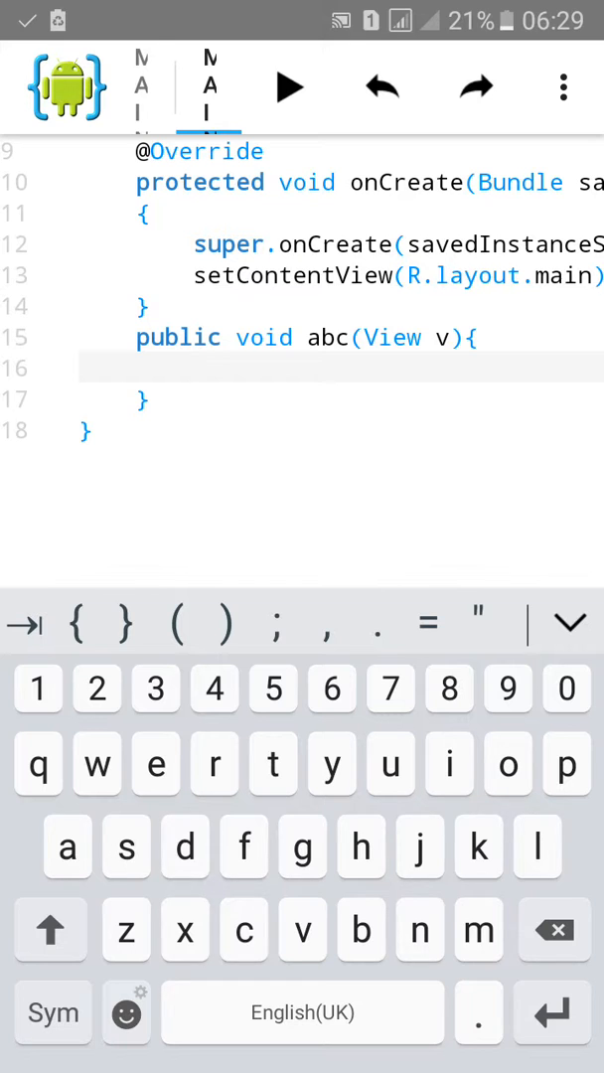
# - Declare Notification.Builder nb = new Notification.Builder inside abc, then start a new line
pyautogui.click(49, 930)
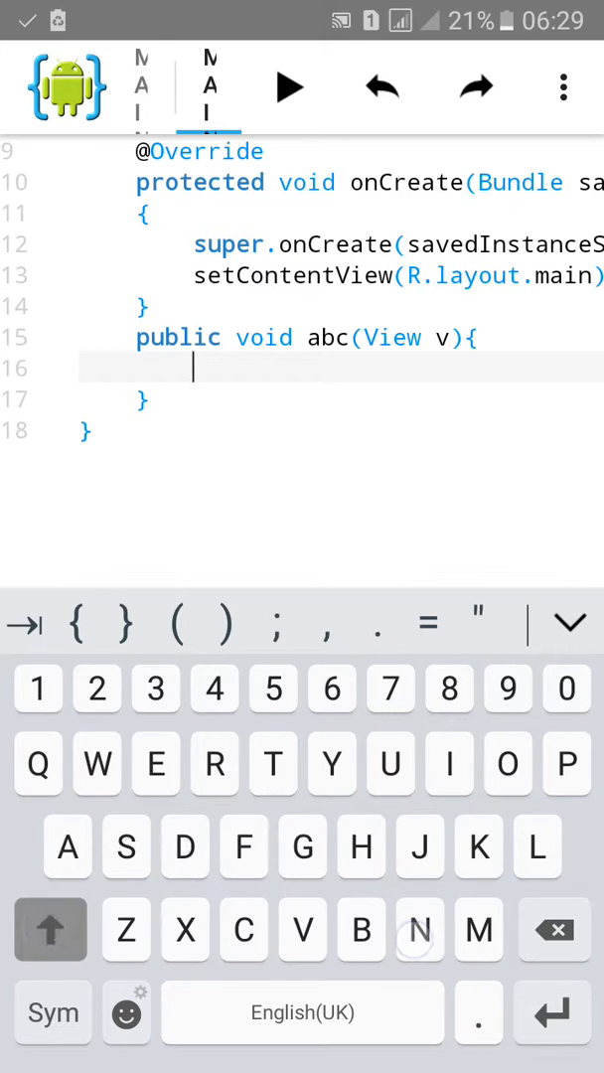
pyautogui.write('Notic')
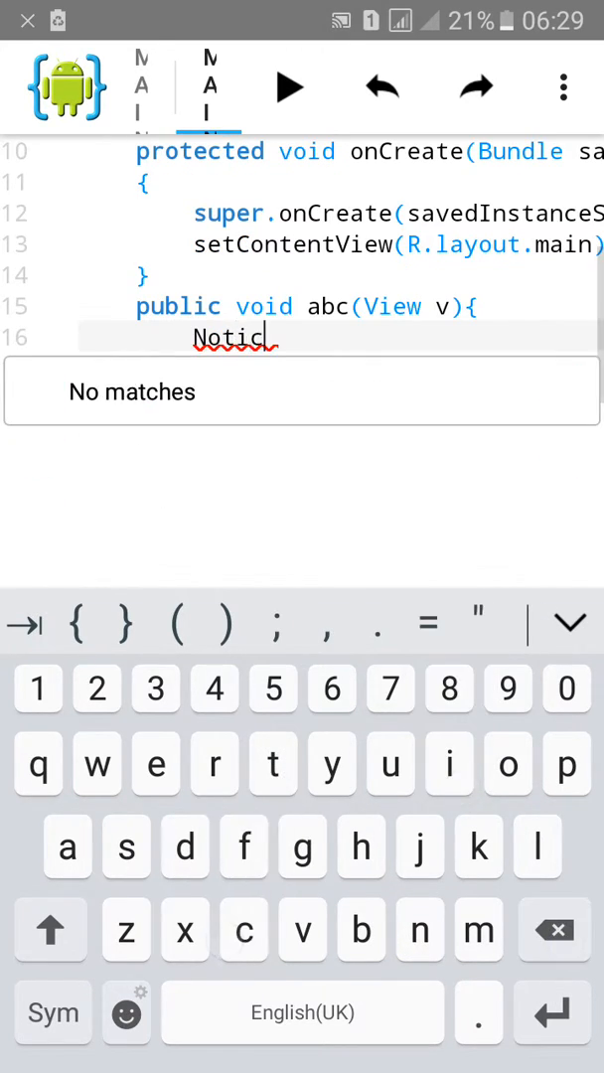
pyautogui.write('fication')
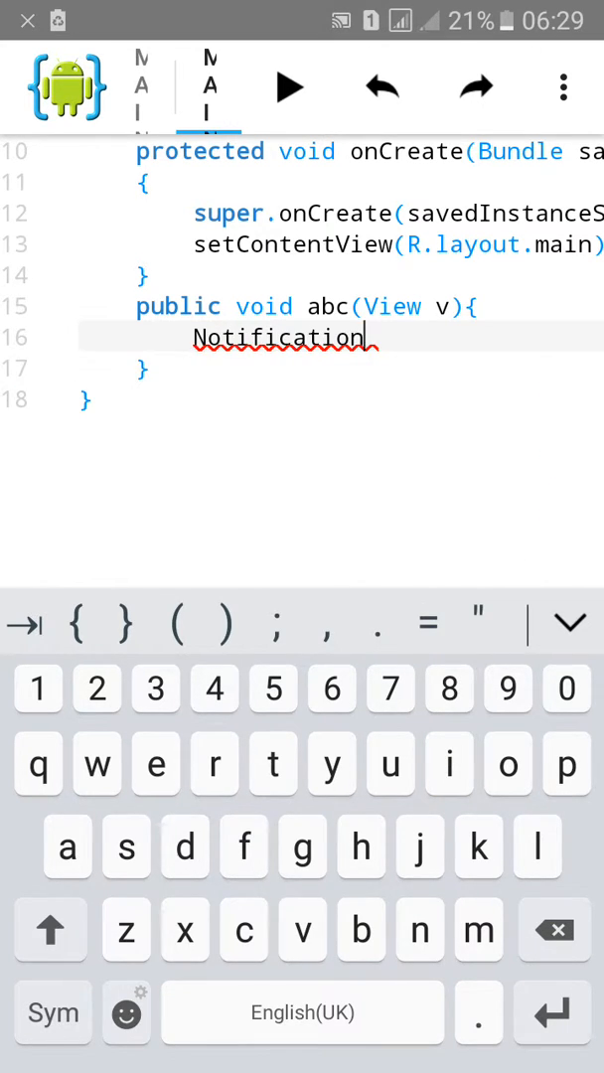
pyautogui.write('.Builder n')
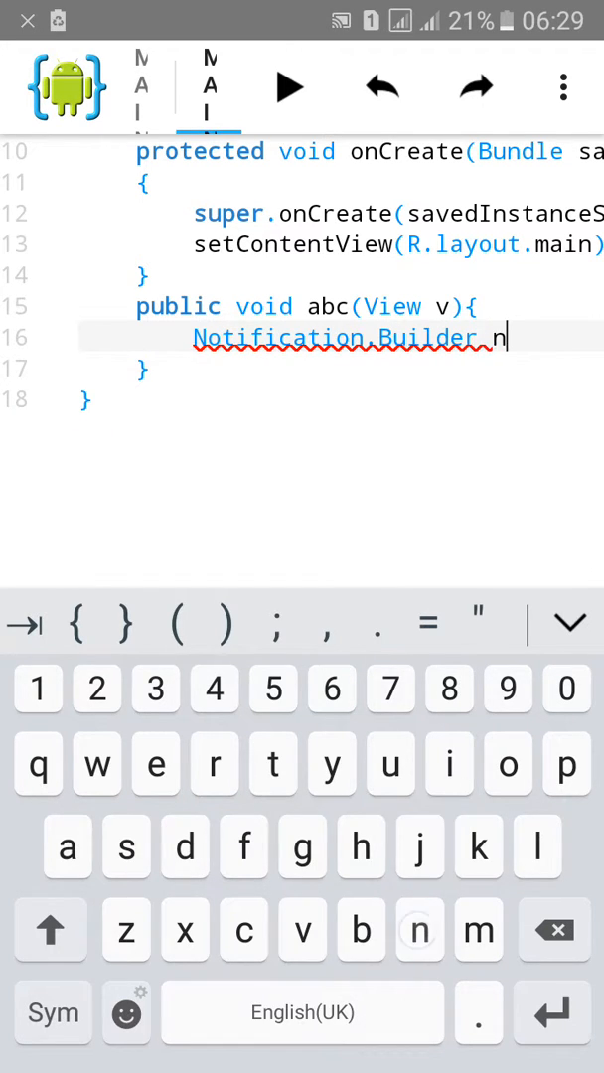
pyautogui.write('b=')
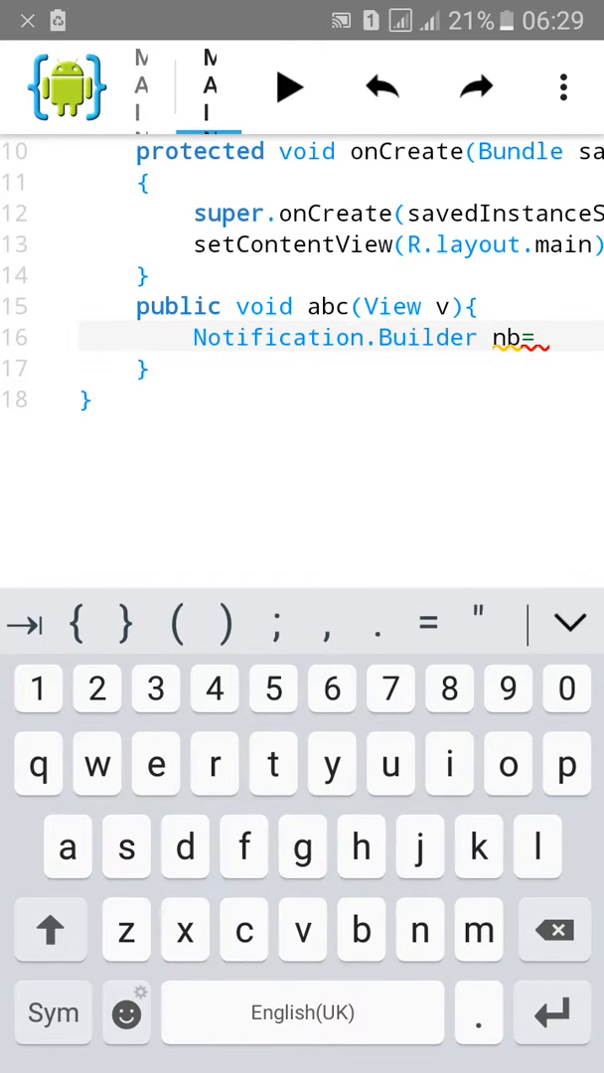
pyautogui.write('new')
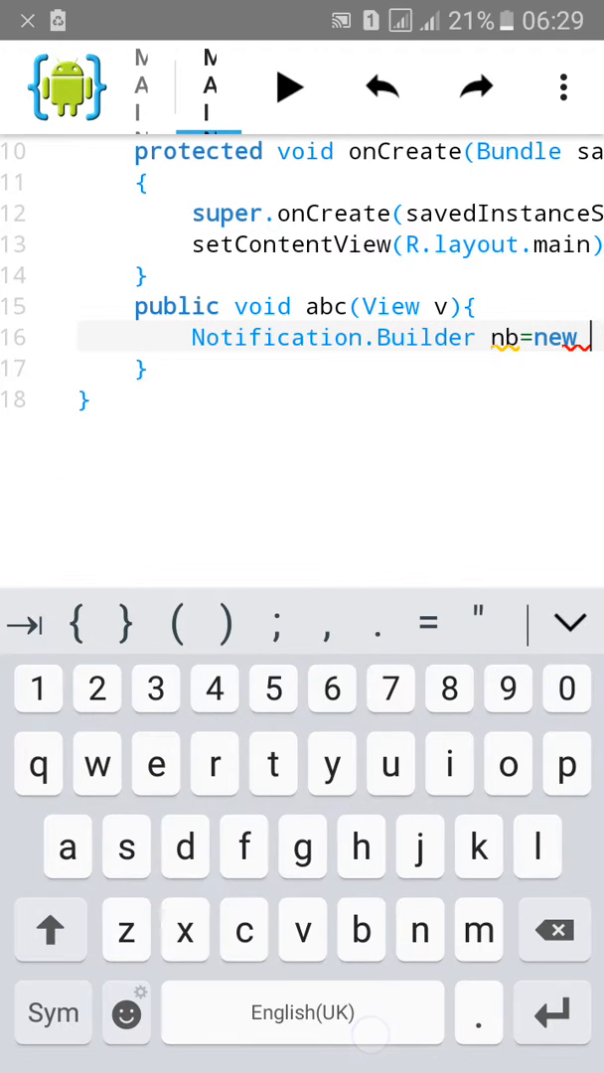
pyautogui.write('notification.bi')
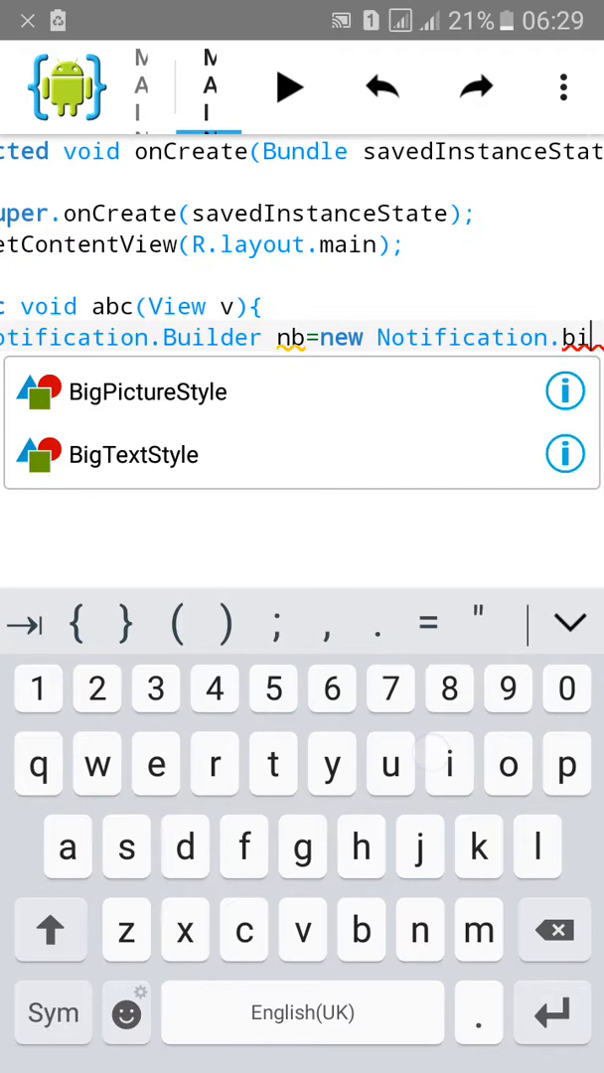
pyautogui.click(134, 454)
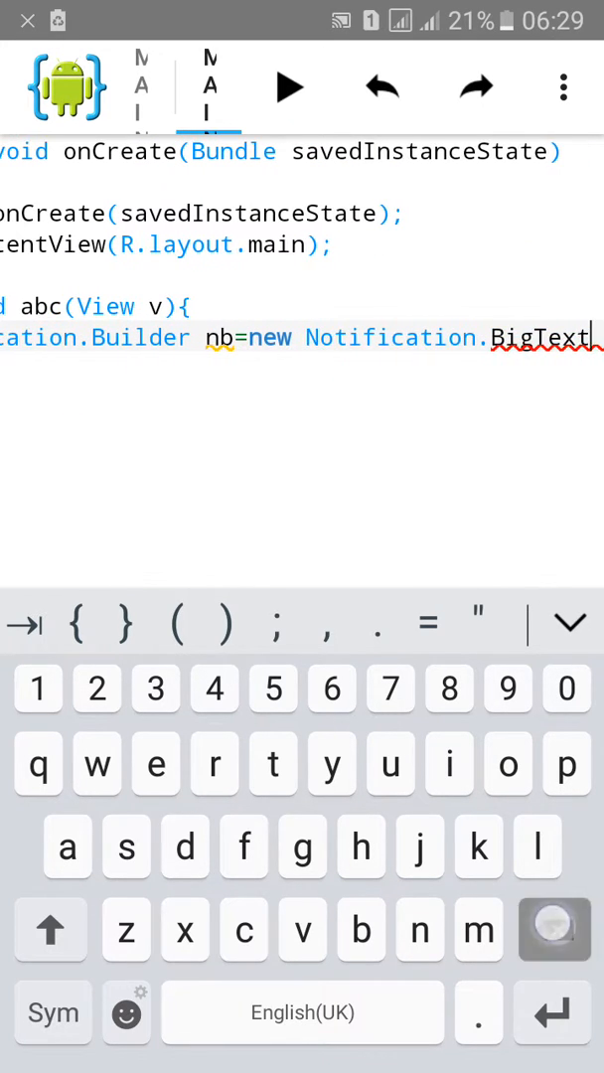
pyautogui.press('Backspace')
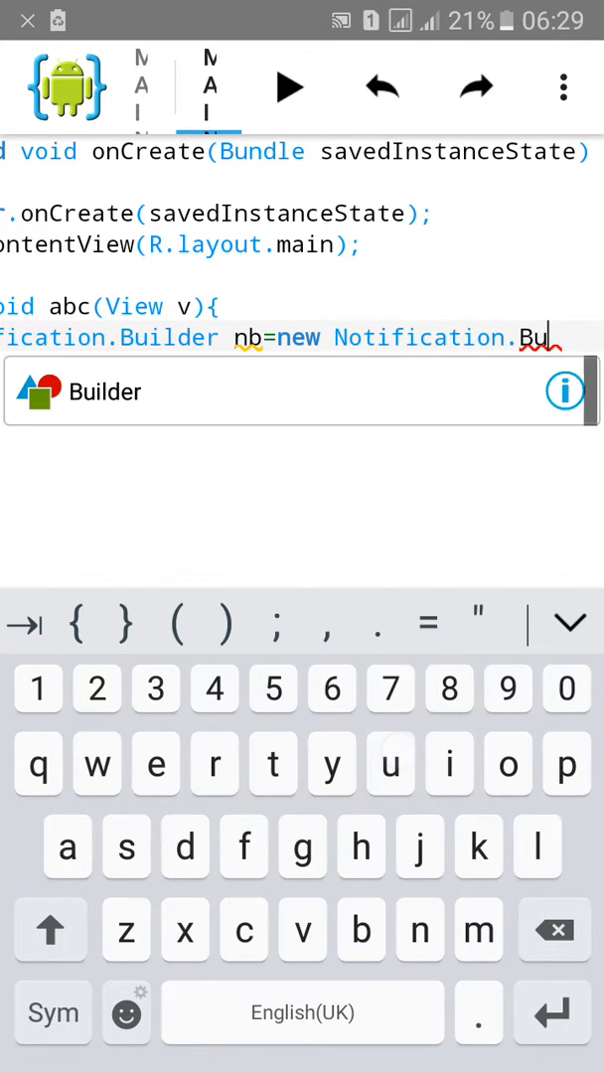
pyautogui.click(104, 391)
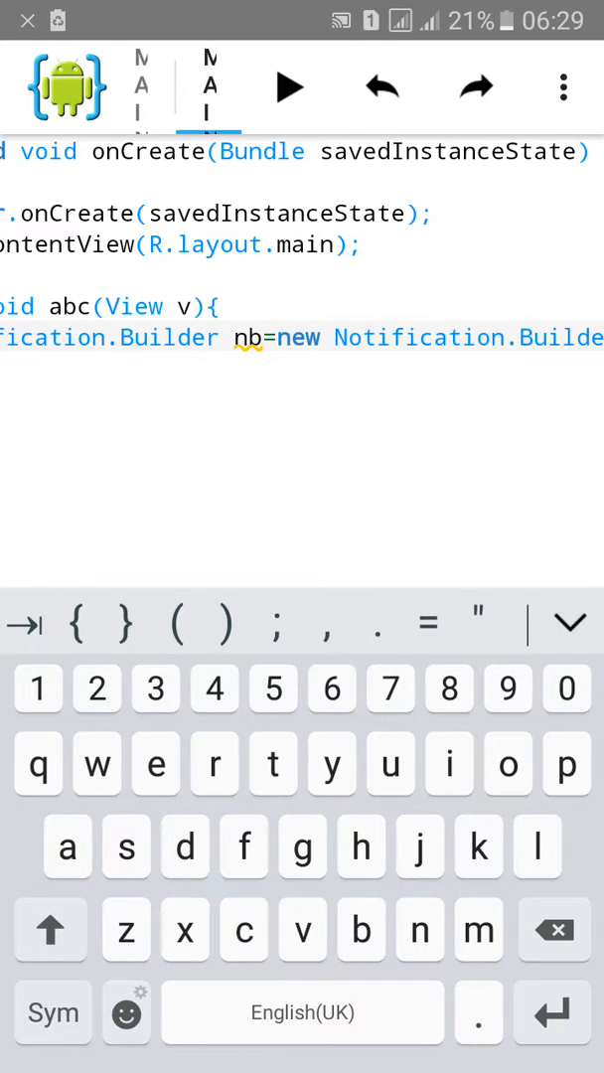
pyautogui.click(185, 624)
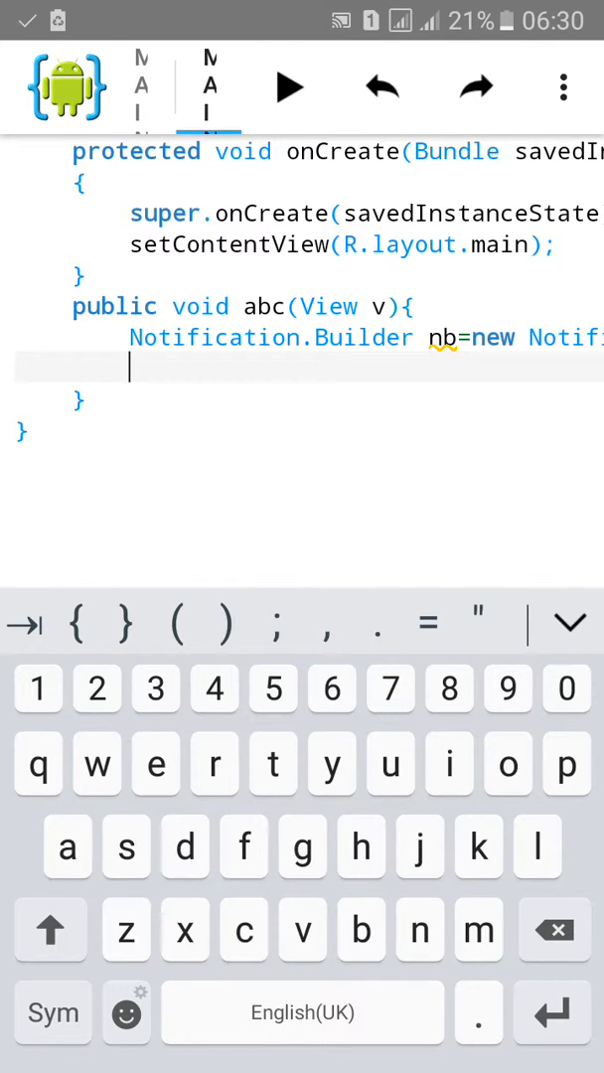
# - Add nb.setContentTitle("Notification"), correcting the mistyped title string
pyautogui.write('nb.setCo')
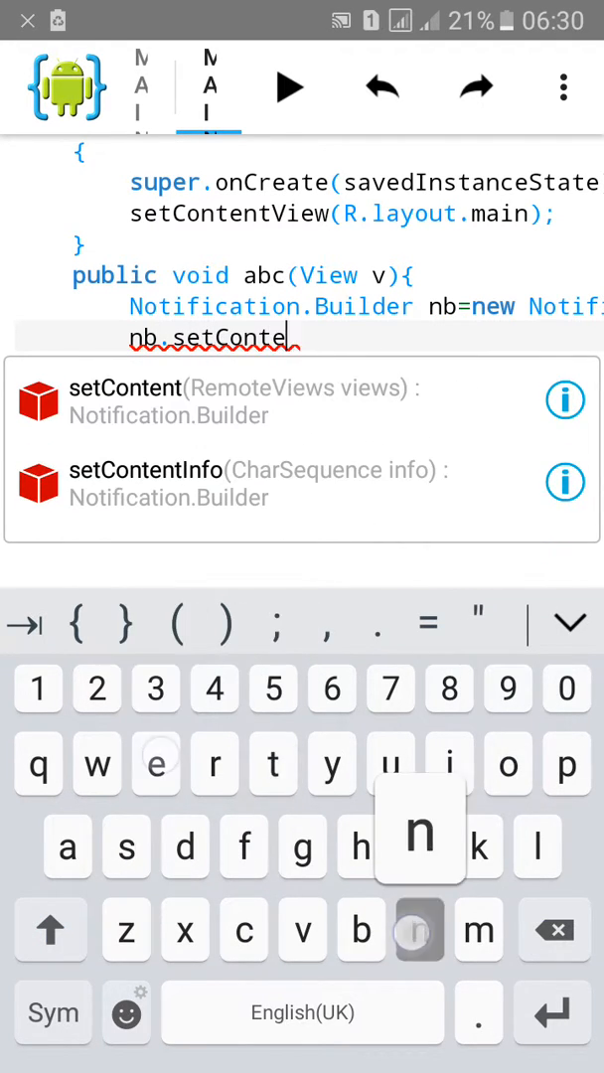
pyautogui.write('ntT')
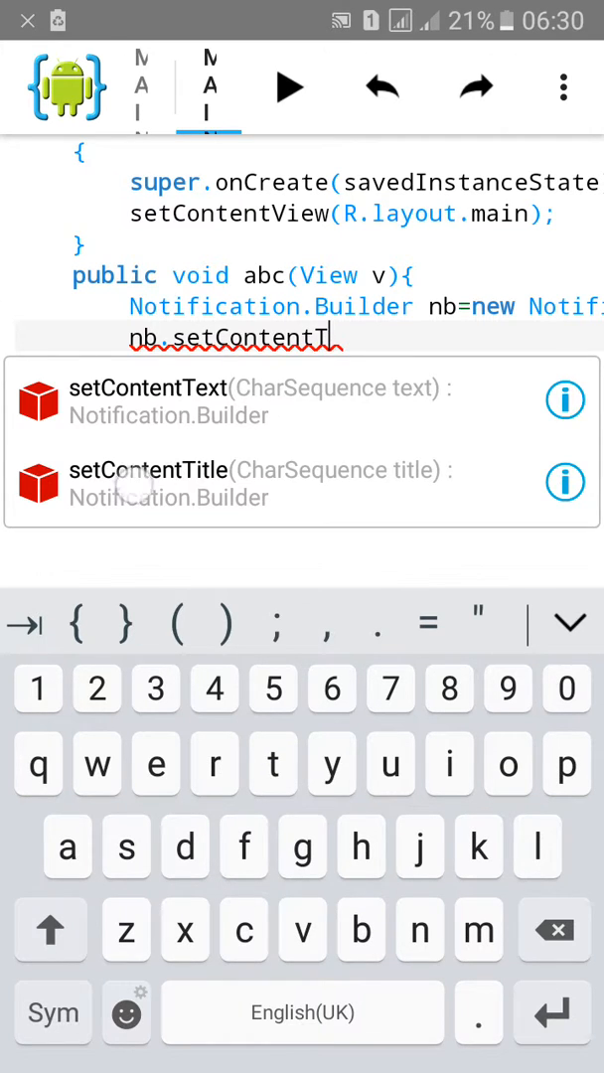
pyautogui.click(147, 484)
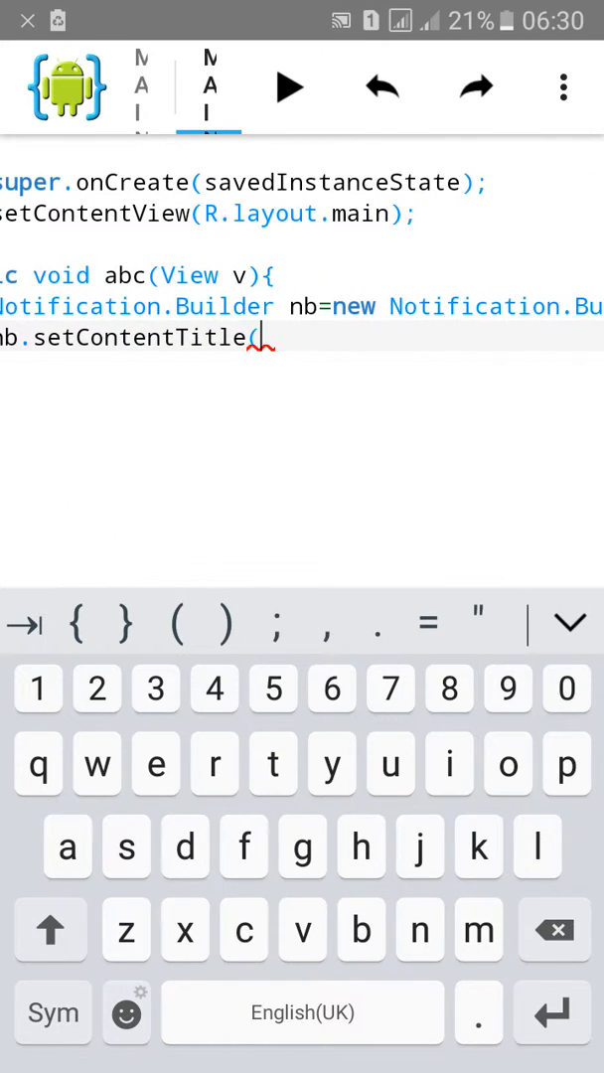
pyautogui.write('"Do')
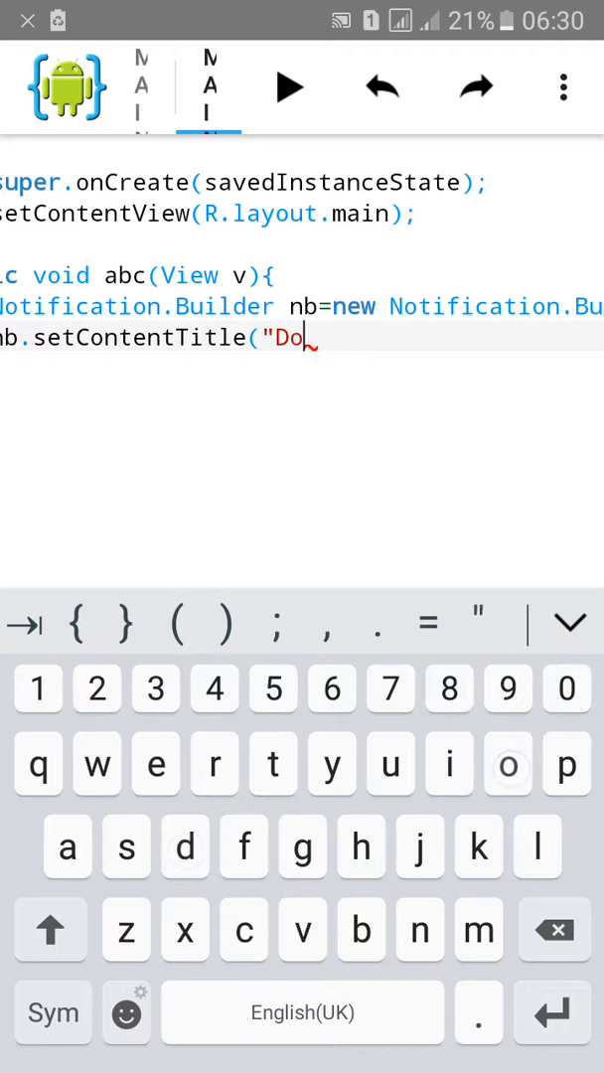
pyautogui.write('wn')
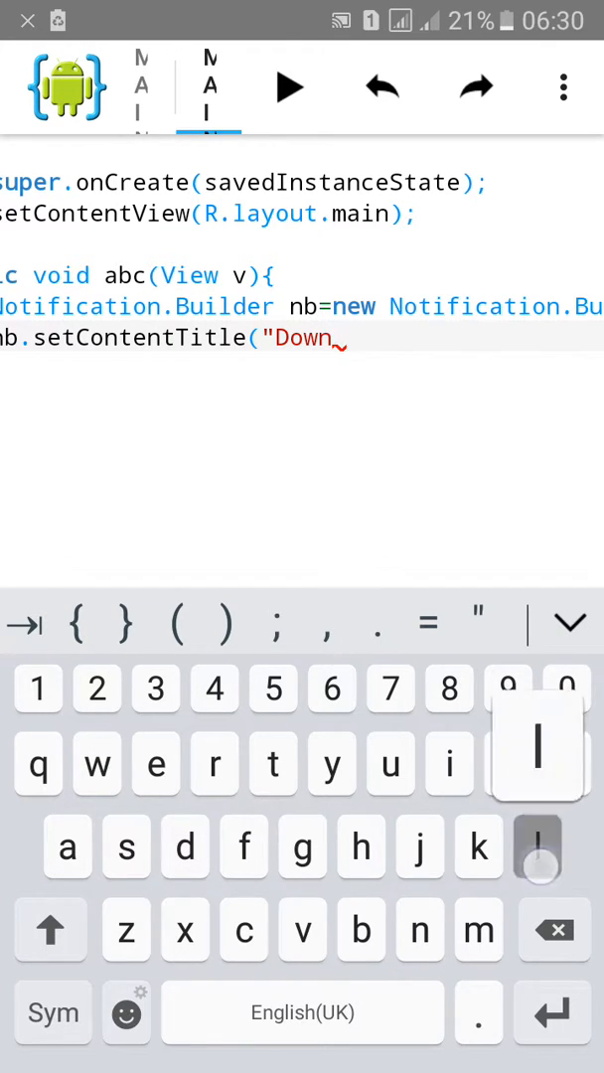
pyautogui.write('load')
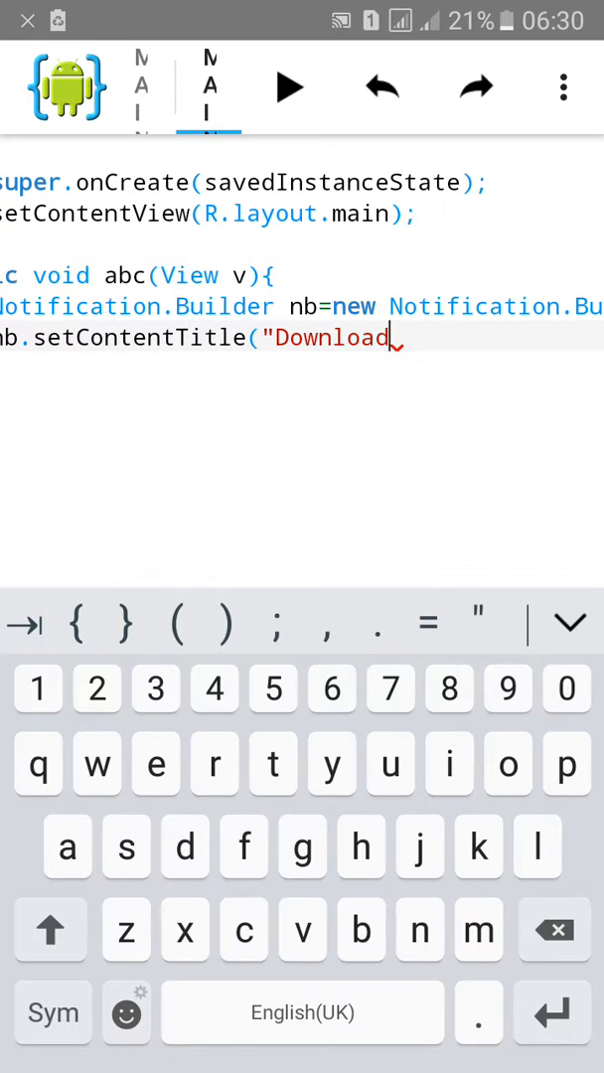
pyautogui.click(553, 929)
pyautogui.write('Notofi')
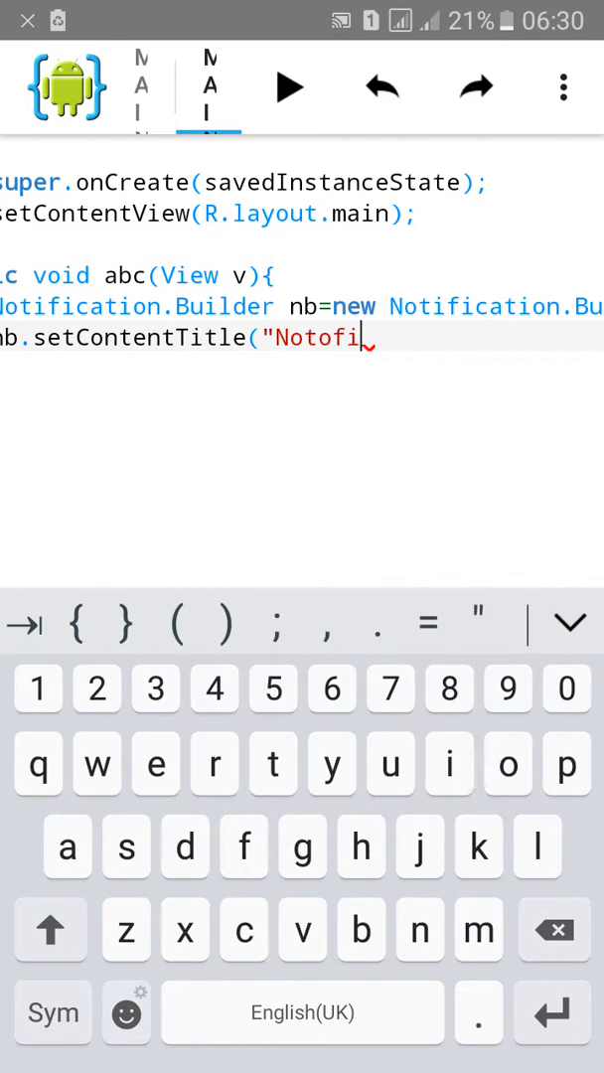
pyautogui.click(243, 846)
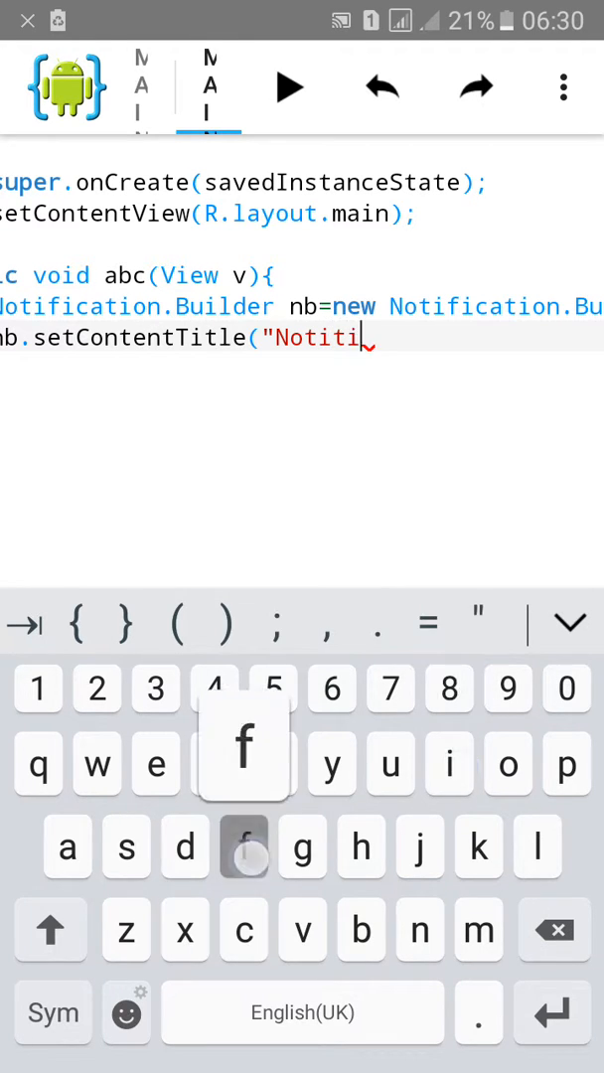
pyautogui.click(554, 930)
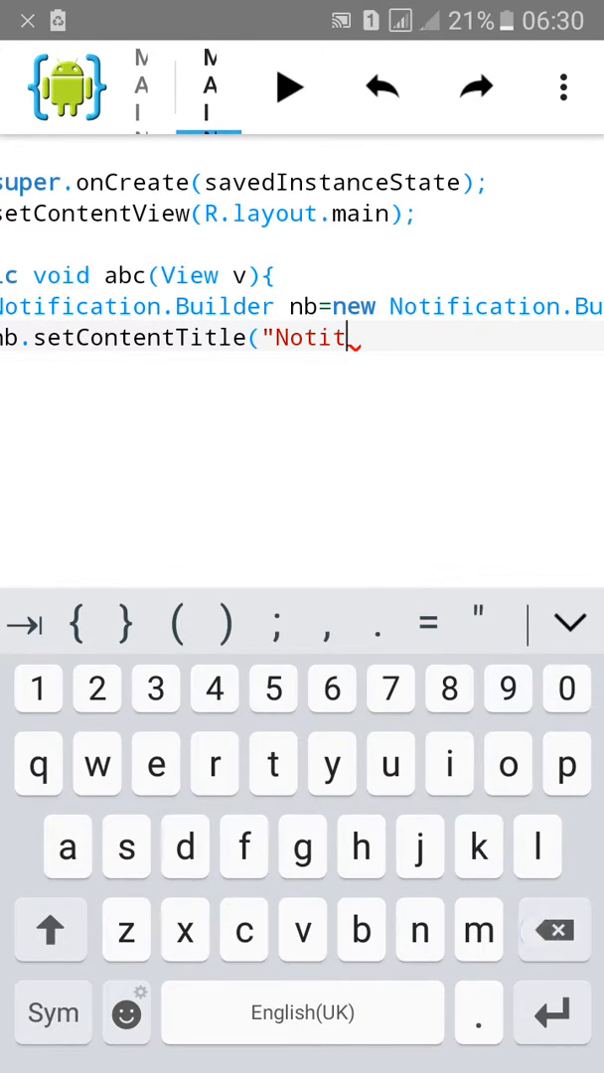
pyautogui.write('i')
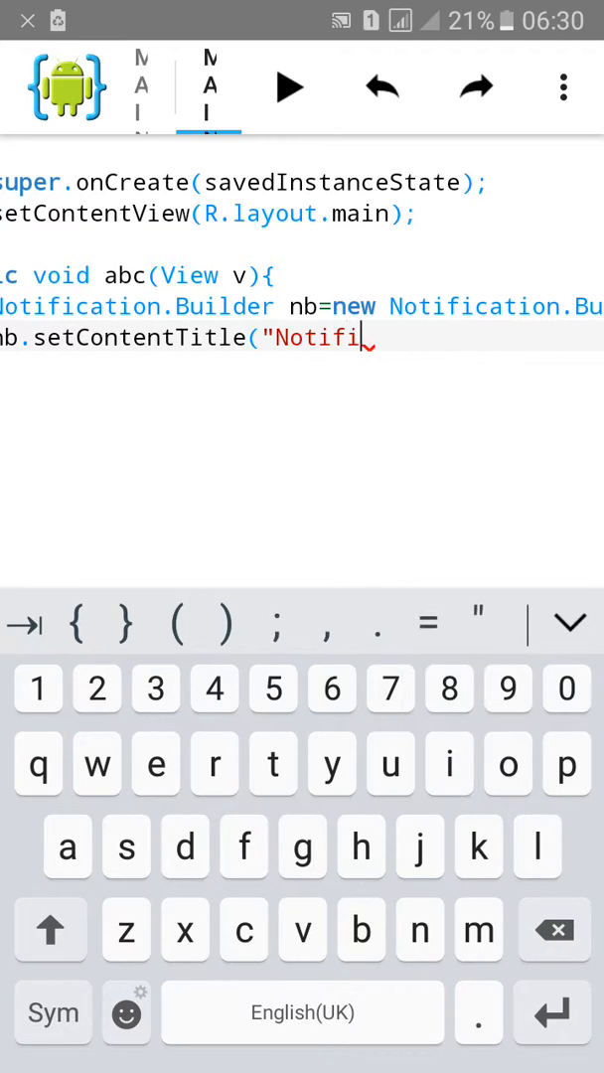
pyautogui.write('cation')
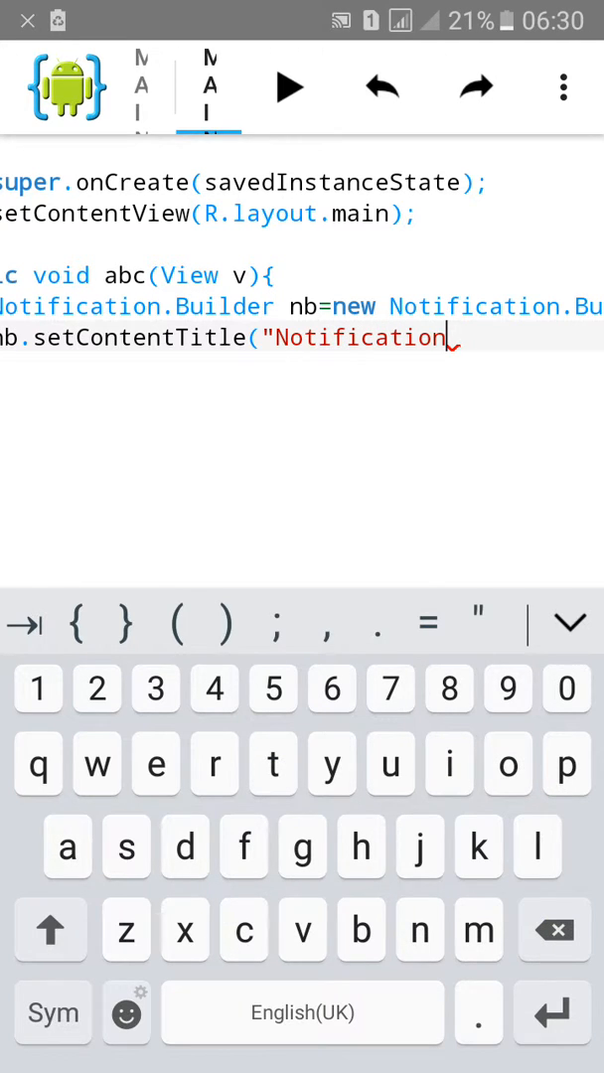
pyautogui.write('"')
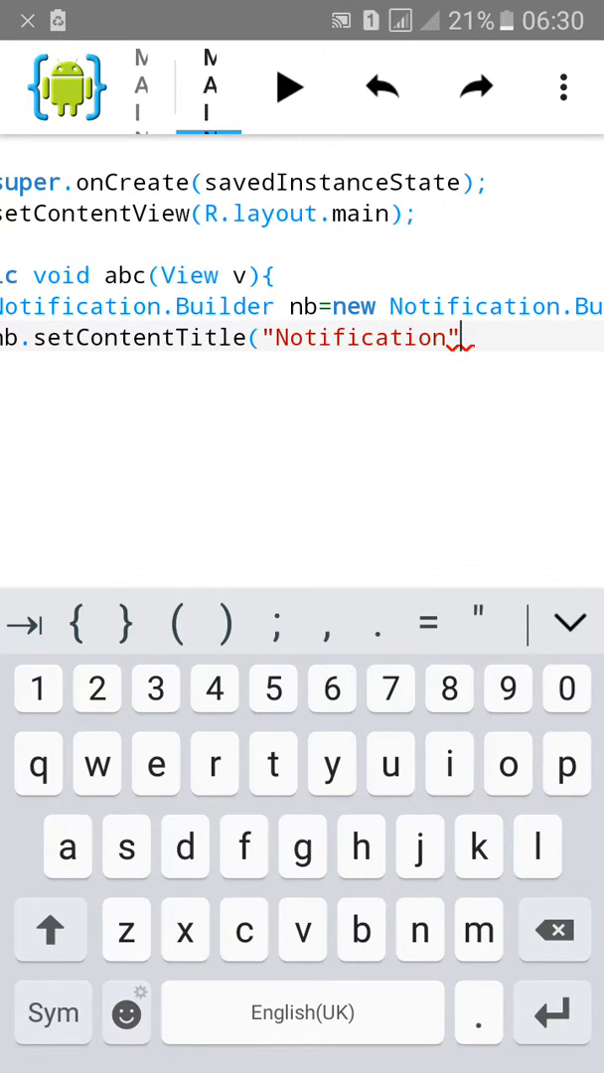
pyautogui.press('enter')
pyautogui.write('nb.setContentText("Download')
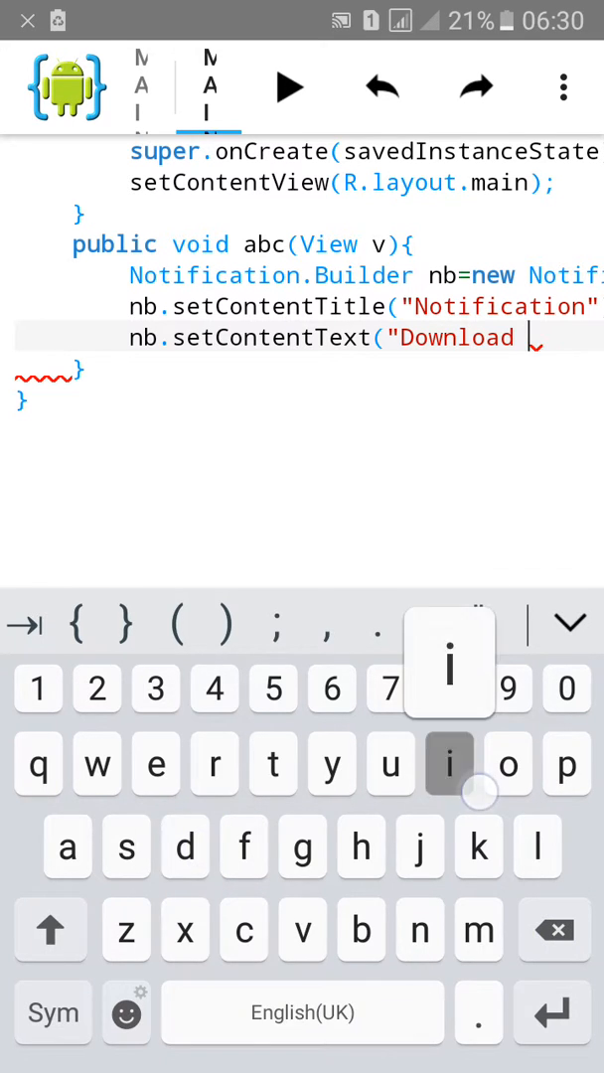
# - Set the content text to "Download in progress" and the small icon to R.drawable.ic_launcher
pyautogui.write('in progr')
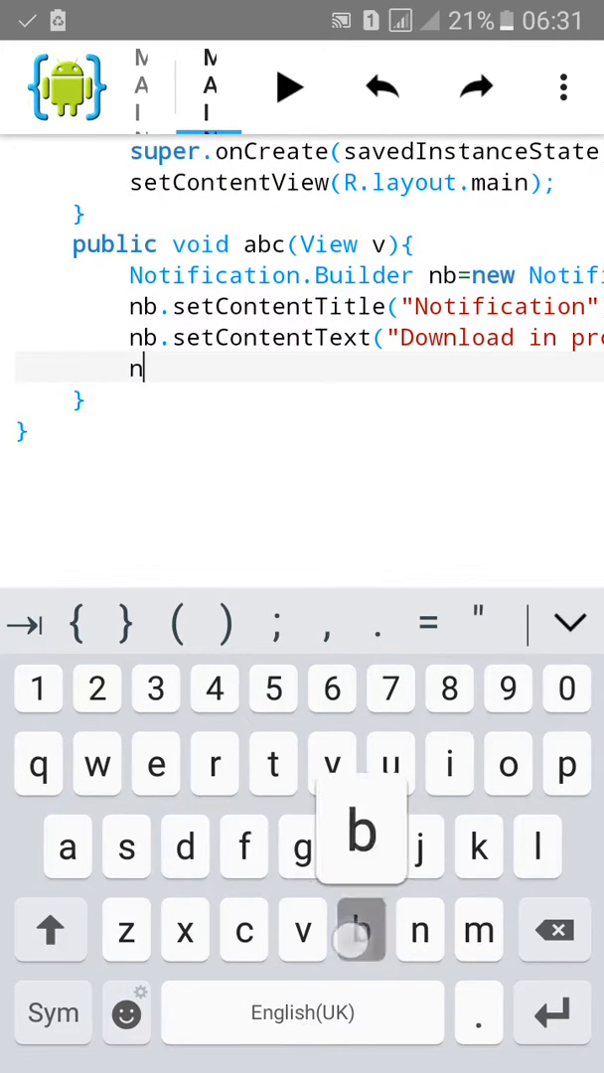
pyautogui.write('b.setl')
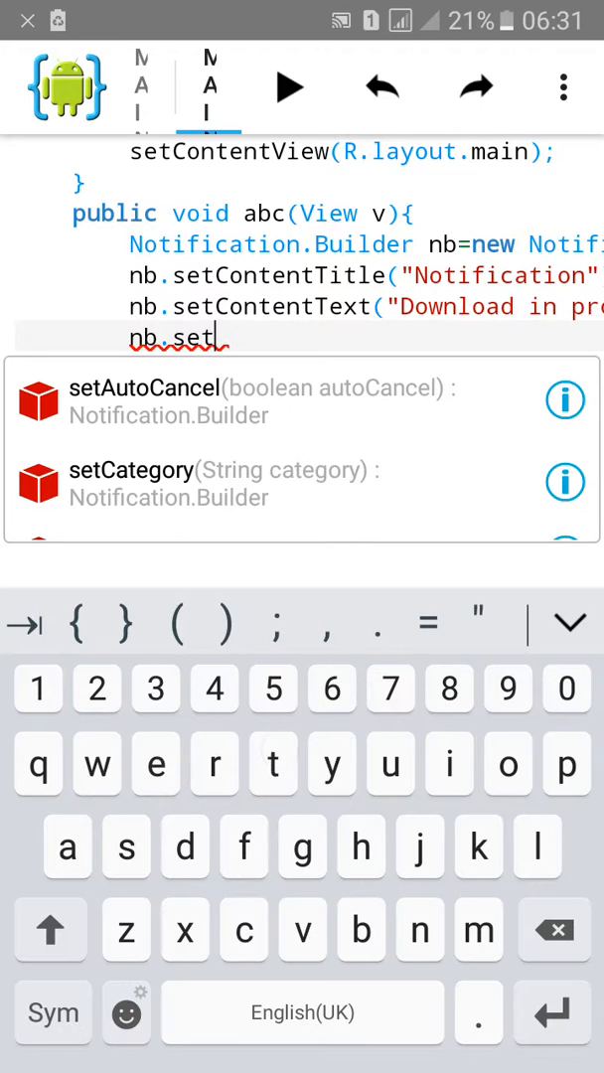
pyautogui.write('Sam')
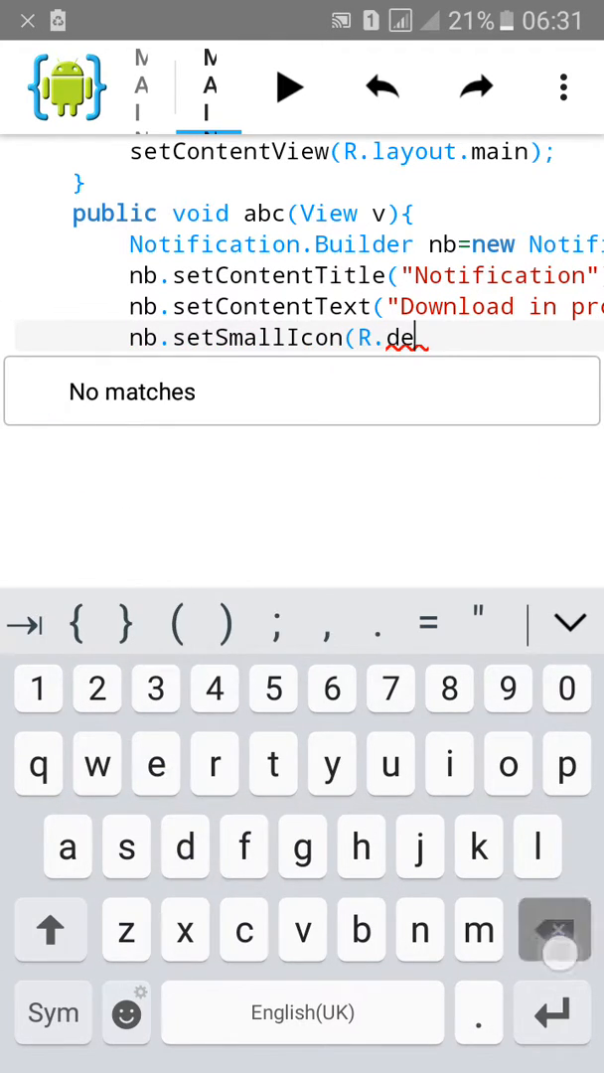
pyautogui.write('drawable.')
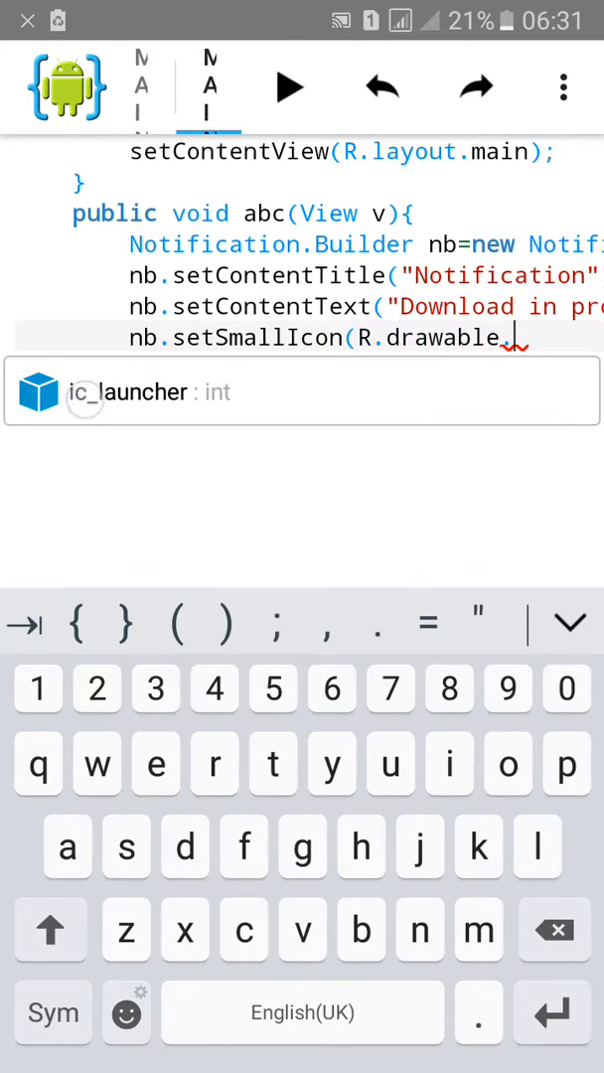
pyautogui.click(130, 392)
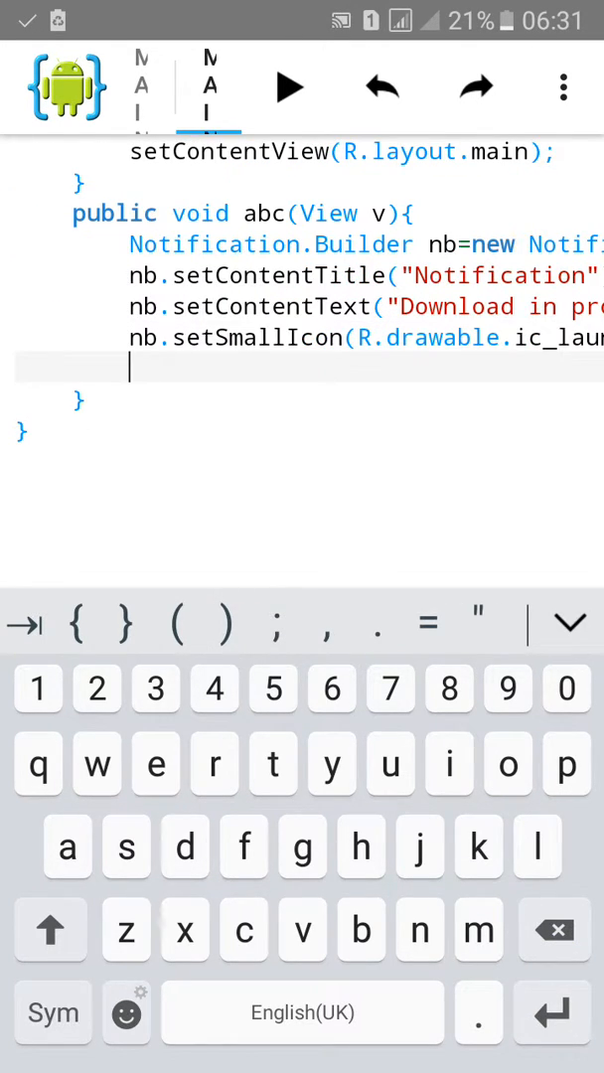
# - Add nb.setProgress(0,0,true) for an indeterminate progress bar
pyautogui.write('n')
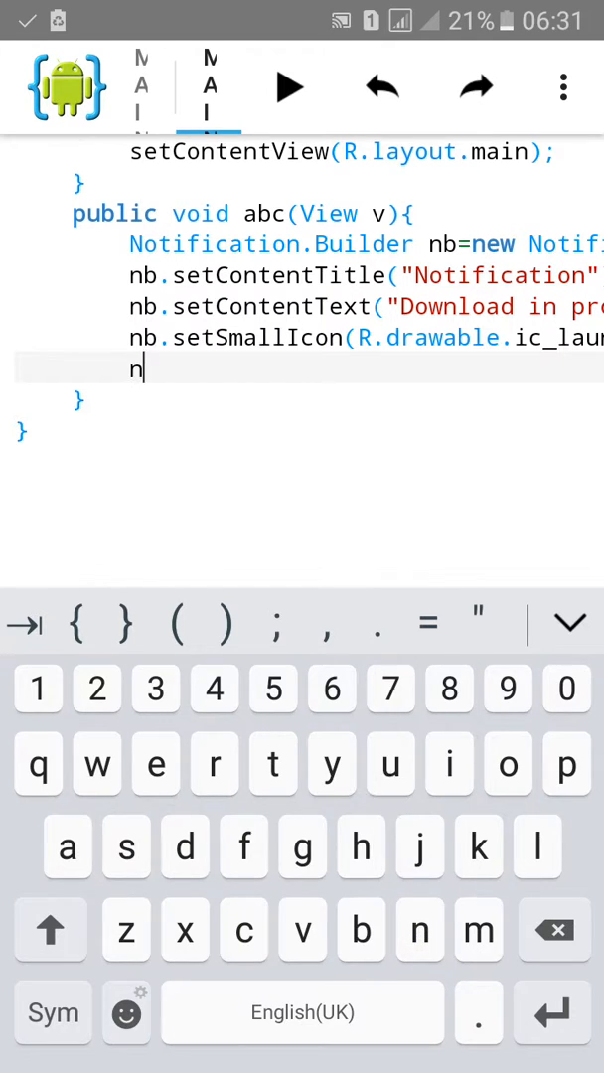
pyautogui.write('b.')
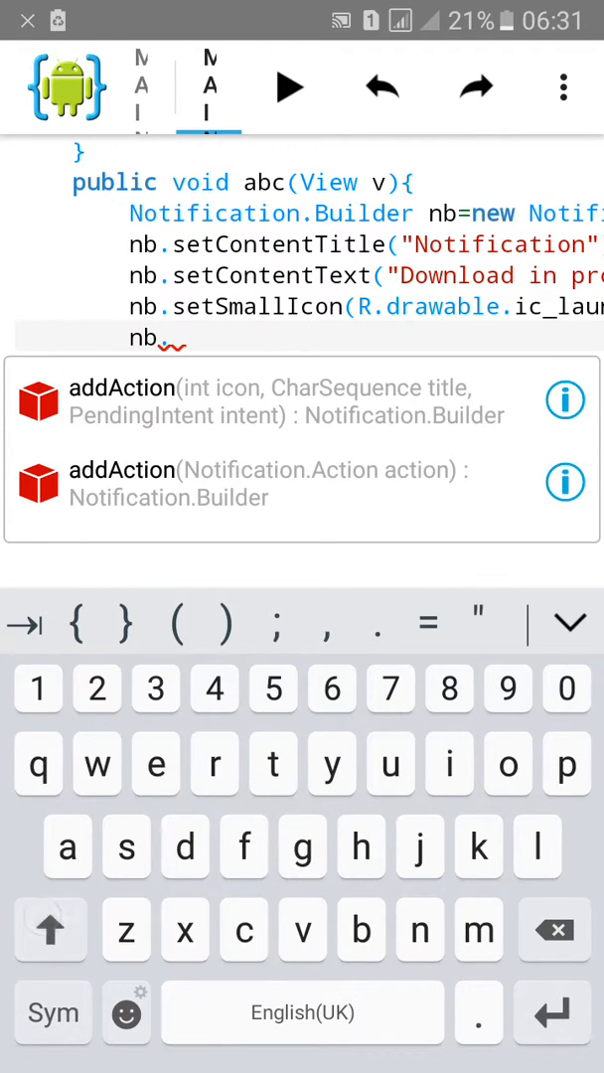
pyautogui.write('setL')
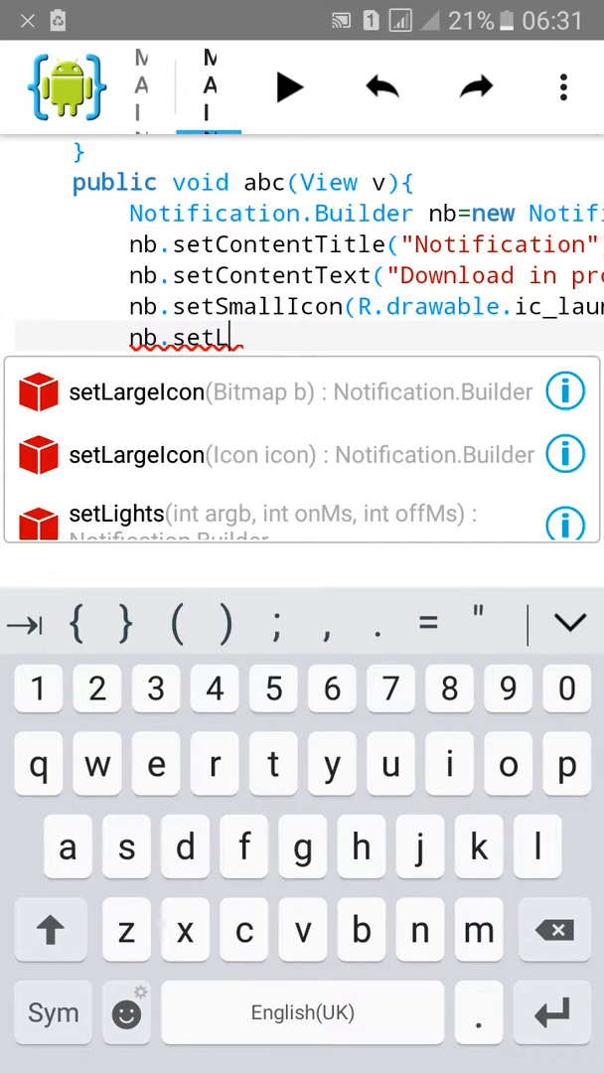
pyautogui.write('P')
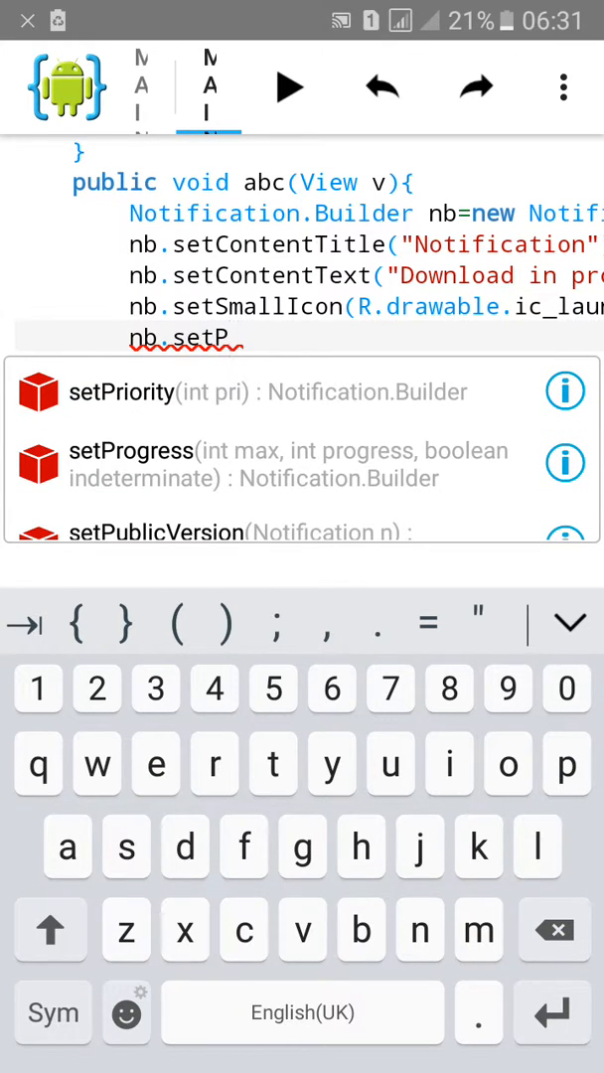
pyautogui.write('rogress(')
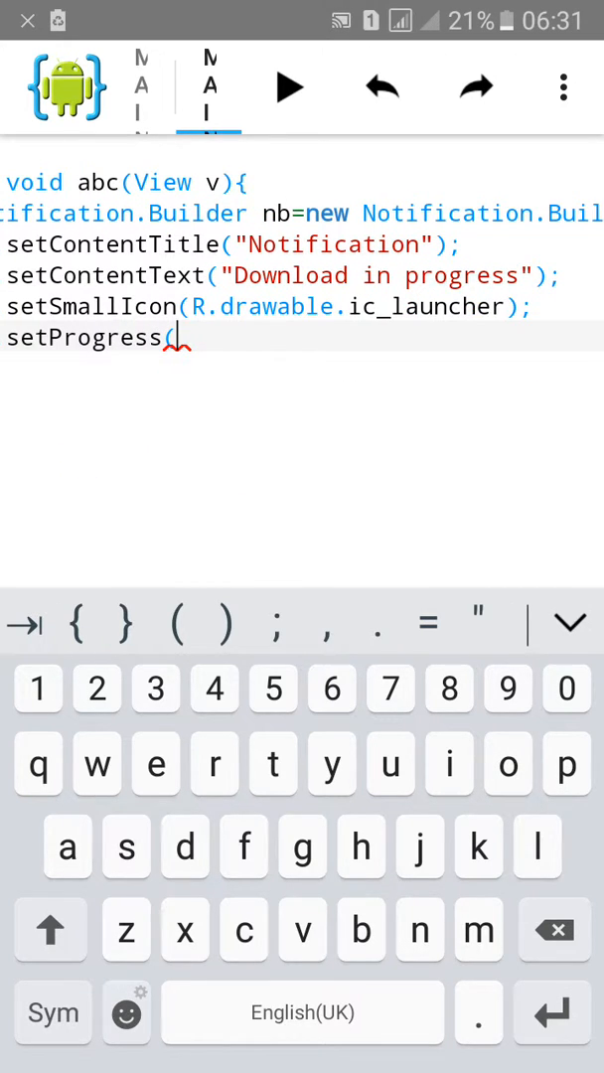
pyautogui.write('0,')
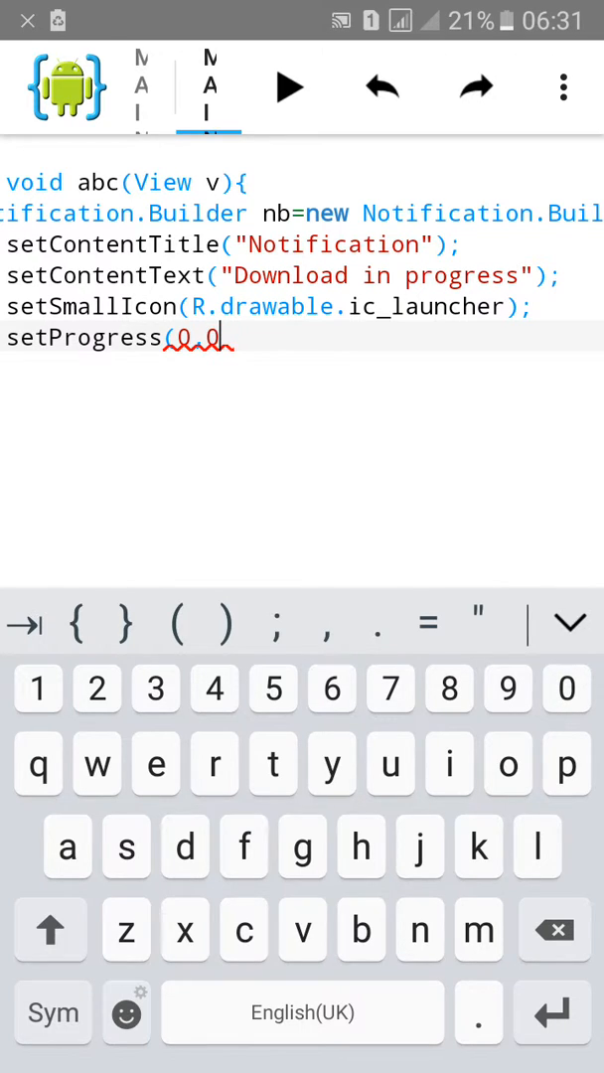
pyautogui.write('0')
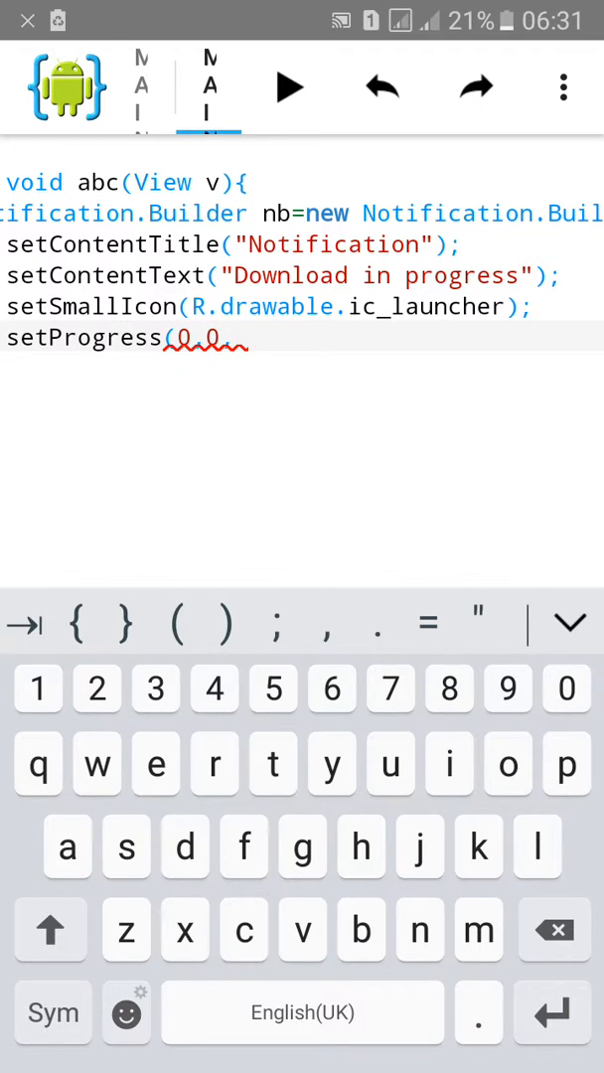
pyautogui.write('0,0,true)')
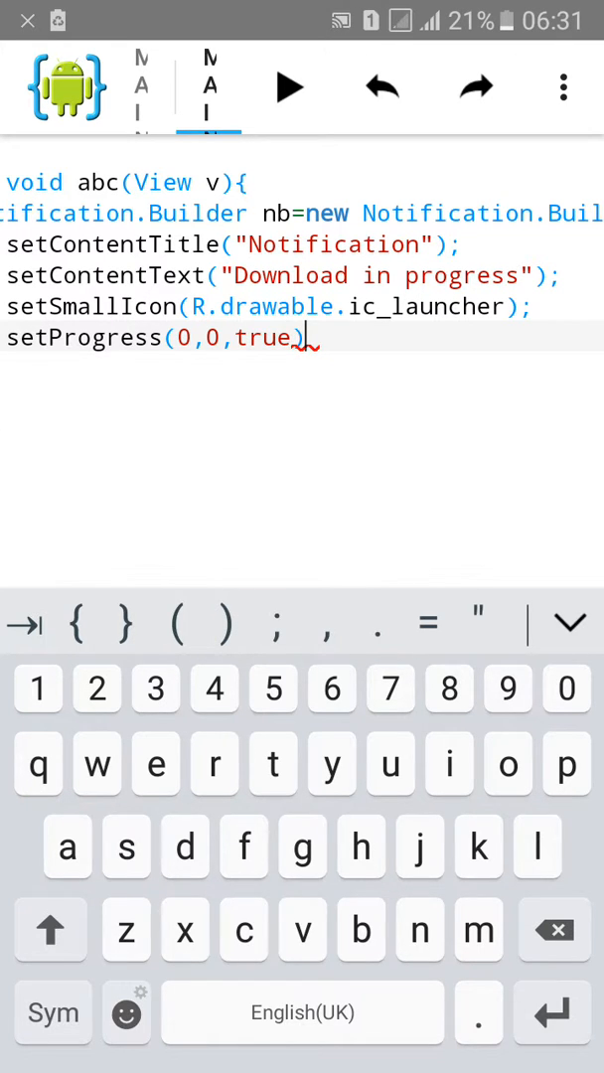
pyautogui.write(';')
pyautogui.write('n')
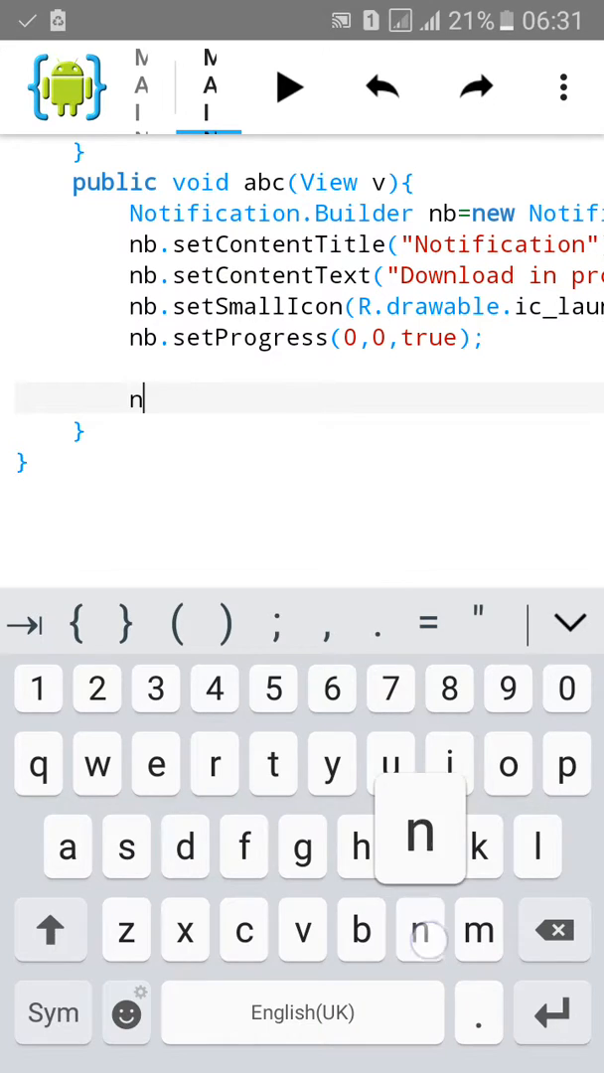
# - Declare NotificationManager nm with a (NotificationManager) cast, fixing a typo
pyautogui.write('otifi')
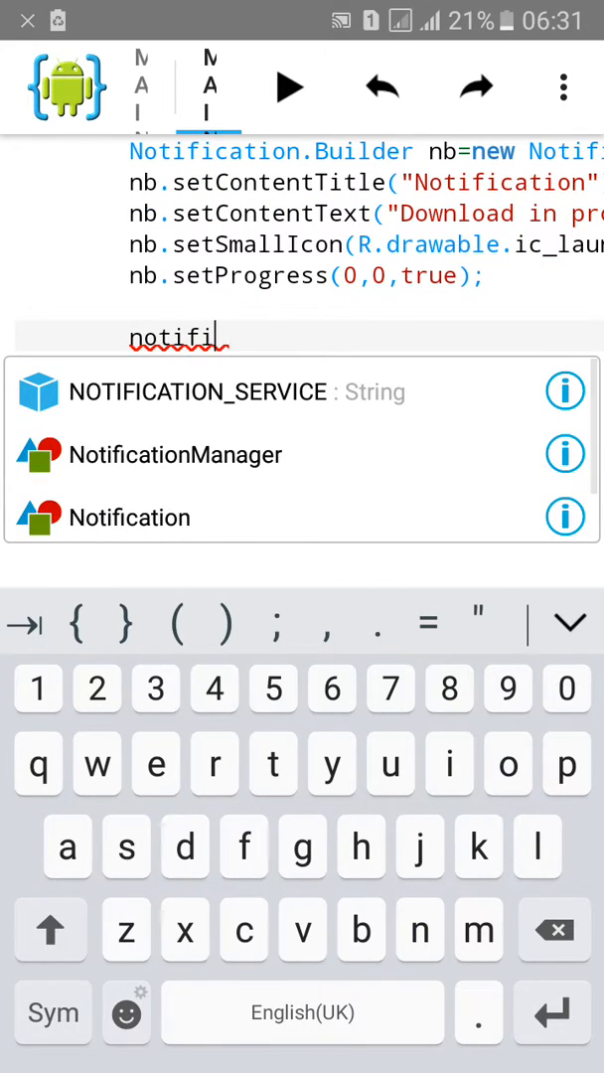
pyautogui.click(175, 454)
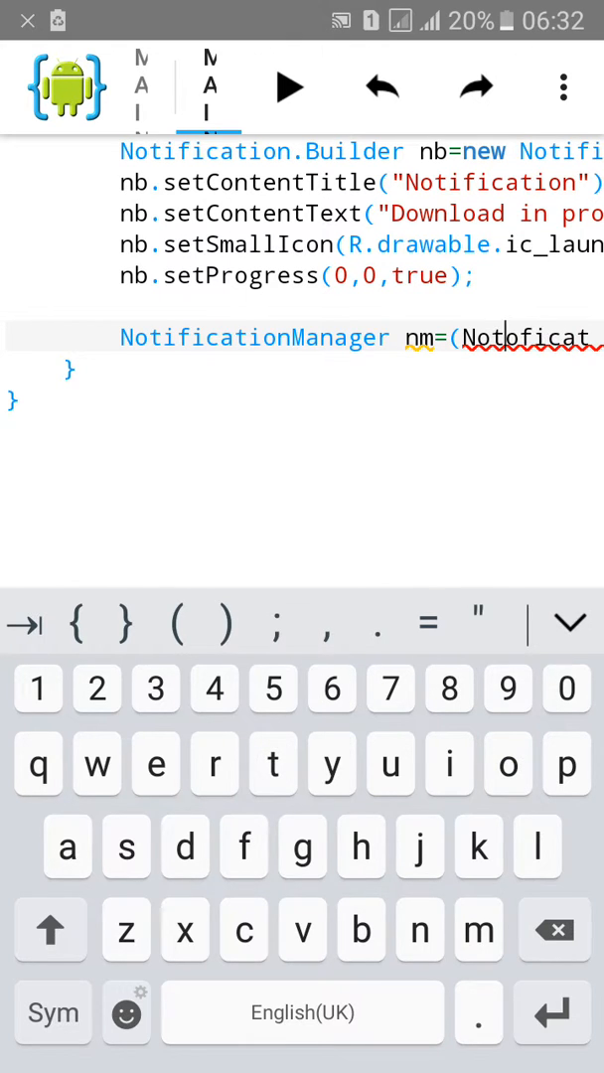
pyautogui.click(554, 931)
pyautogui.write('i')
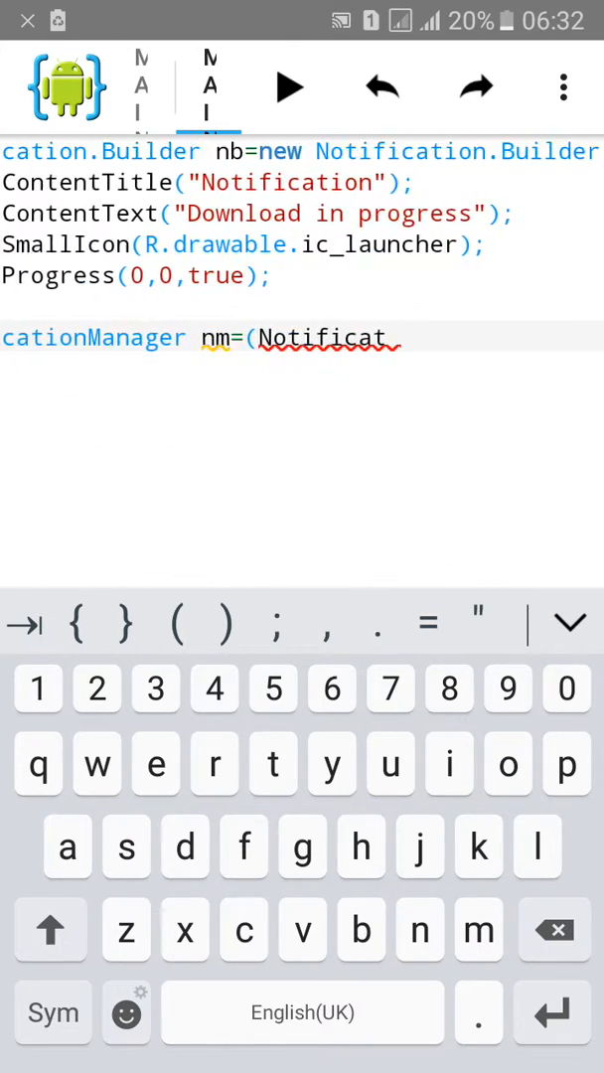
pyautogui.hscroll(3)
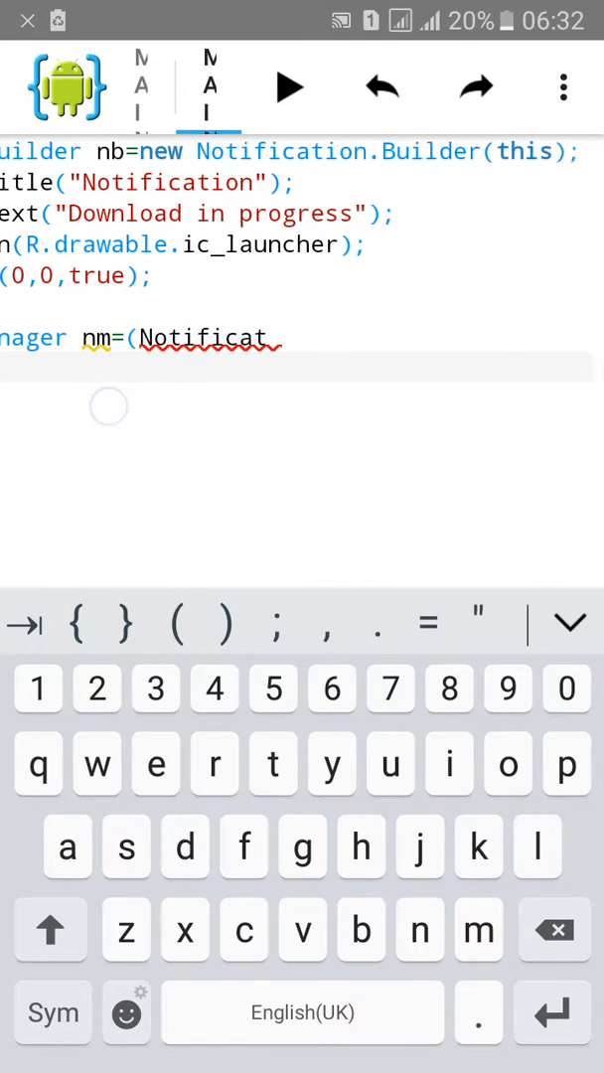
pyautogui.press('Backspace')
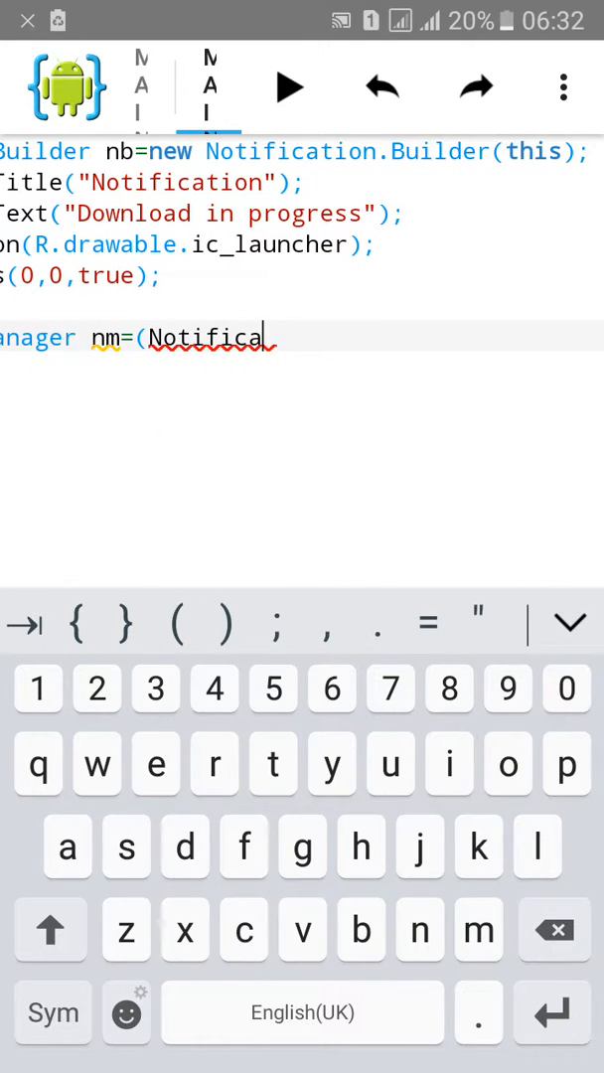
pyautogui.click(554, 930)
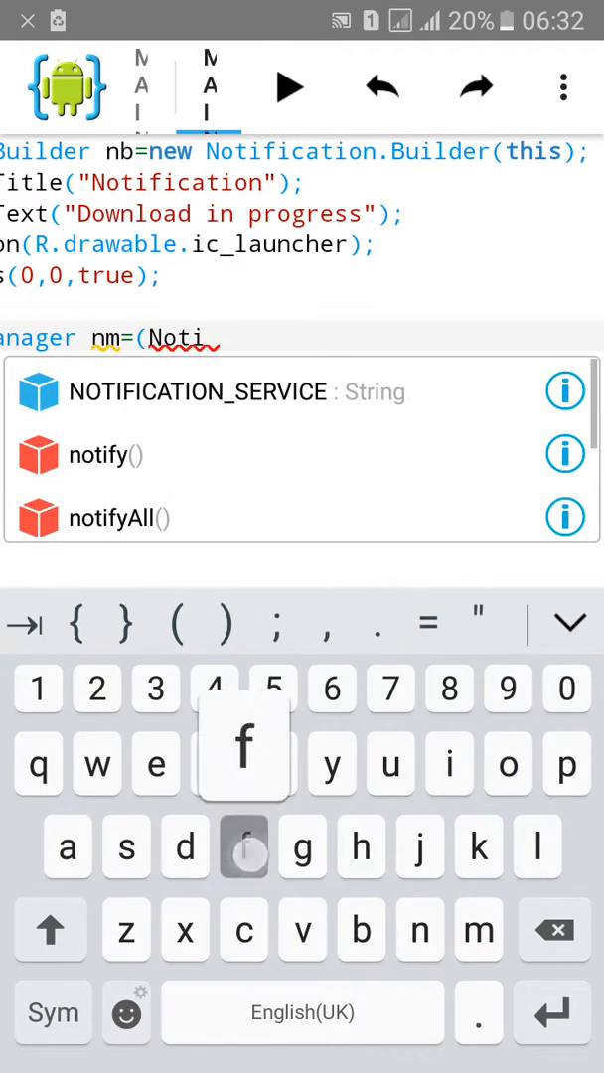
pyautogui.click(198, 391)
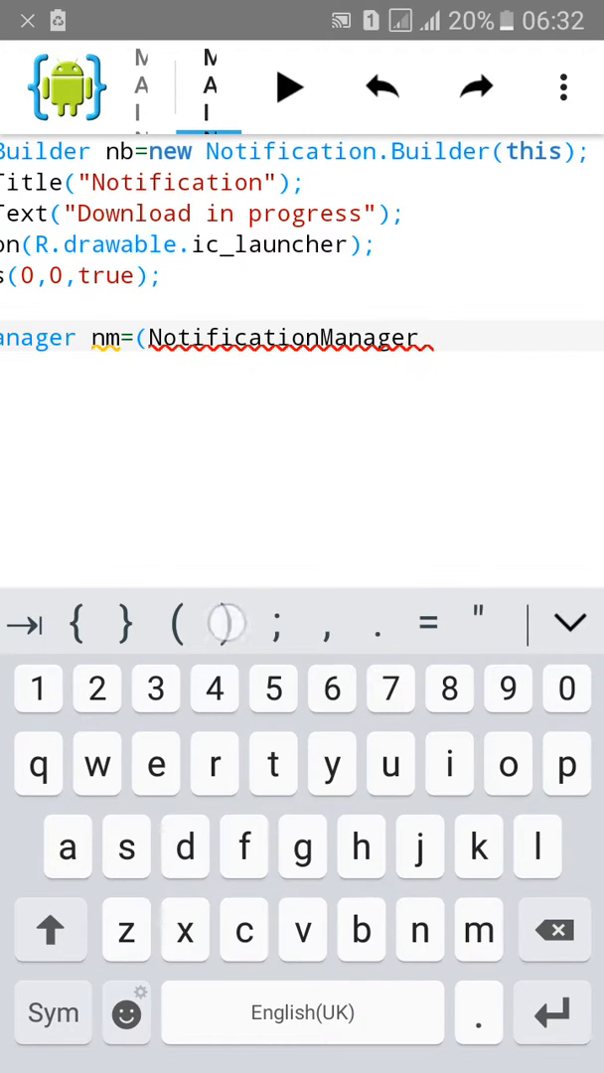
# - Assign it getSystemService(Context.NOTIFICATION_SERVICE) and end the statement
pyautogui.write('getSystemService(Con')
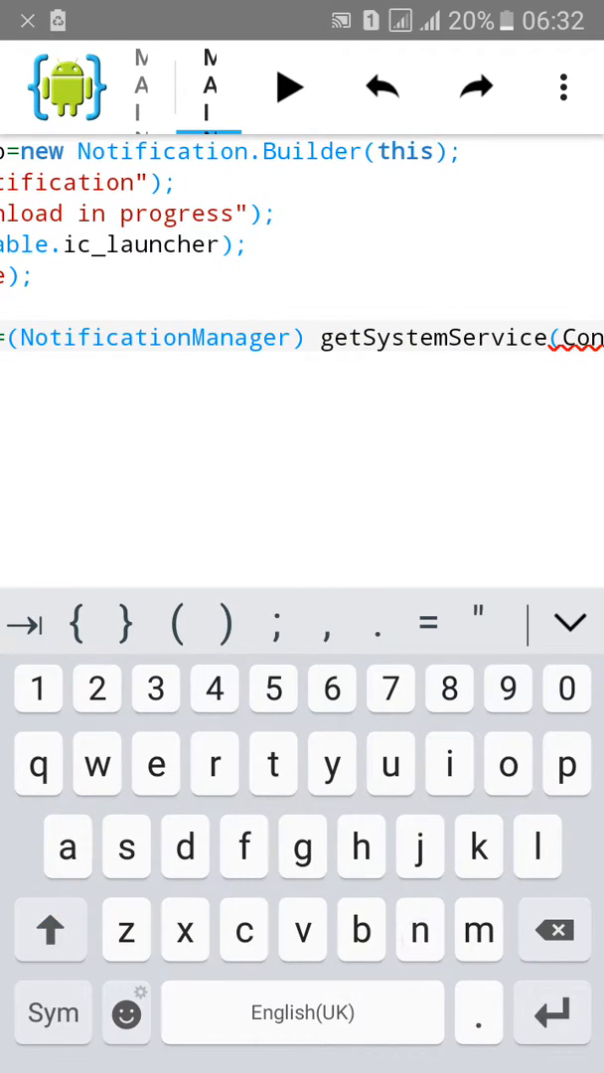
pyautogui.write('text')
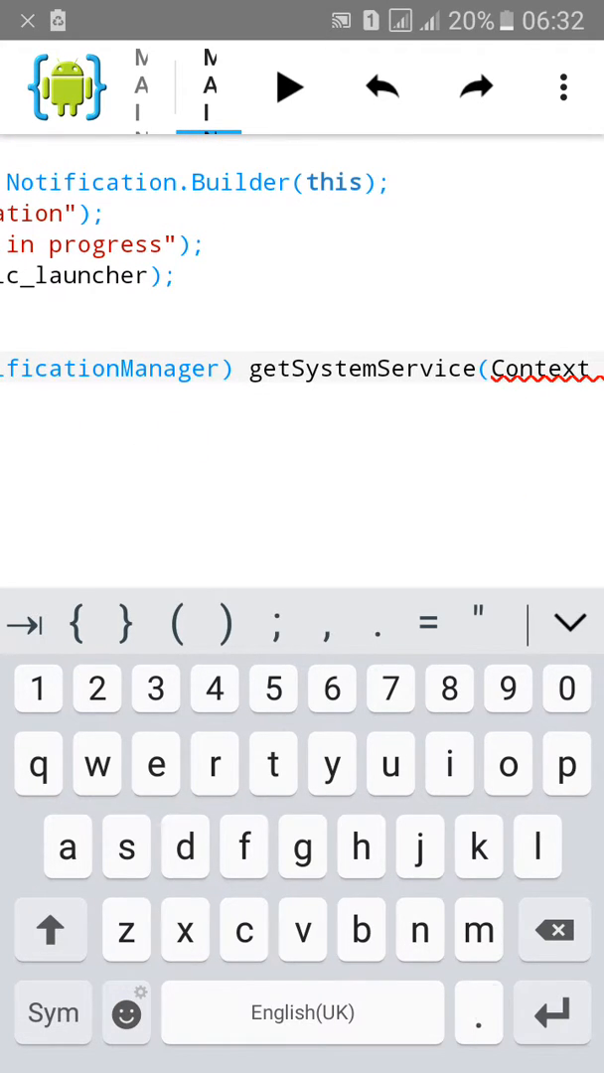
pyautogui.click(49, 930)
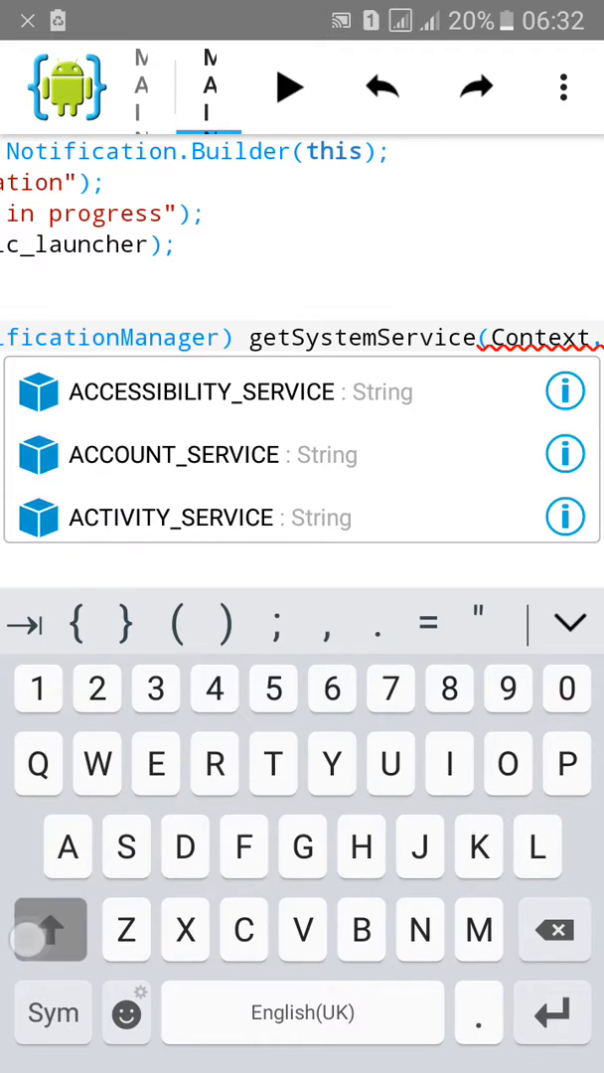
pyautogui.write('No')
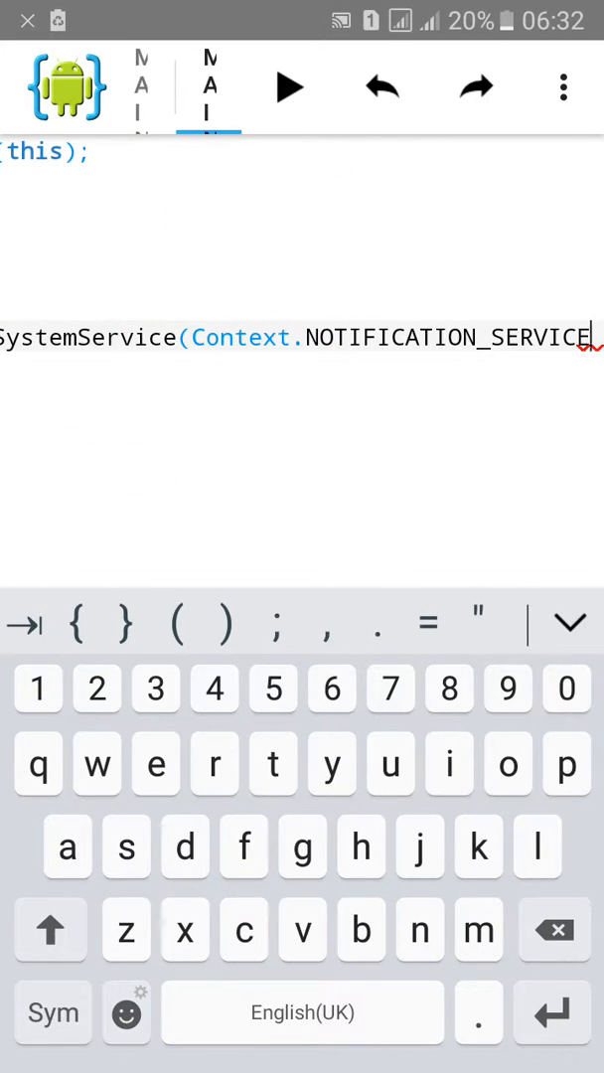
pyautogui.press('enter')
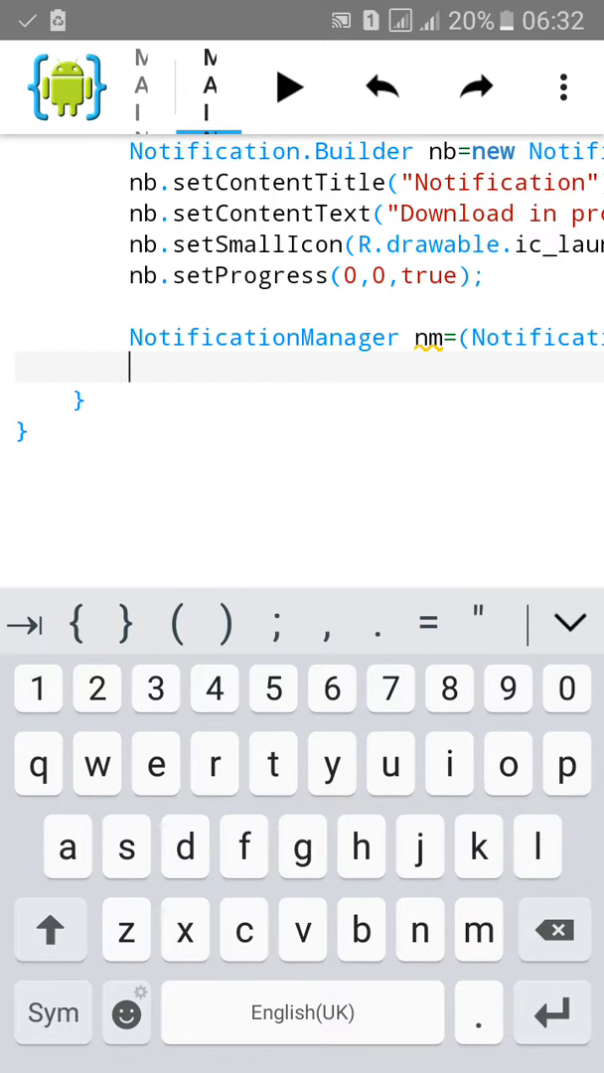
# - Add nm.notify(1, nb.build()); and close the keyboard
pyautogui.write('nm.noti')
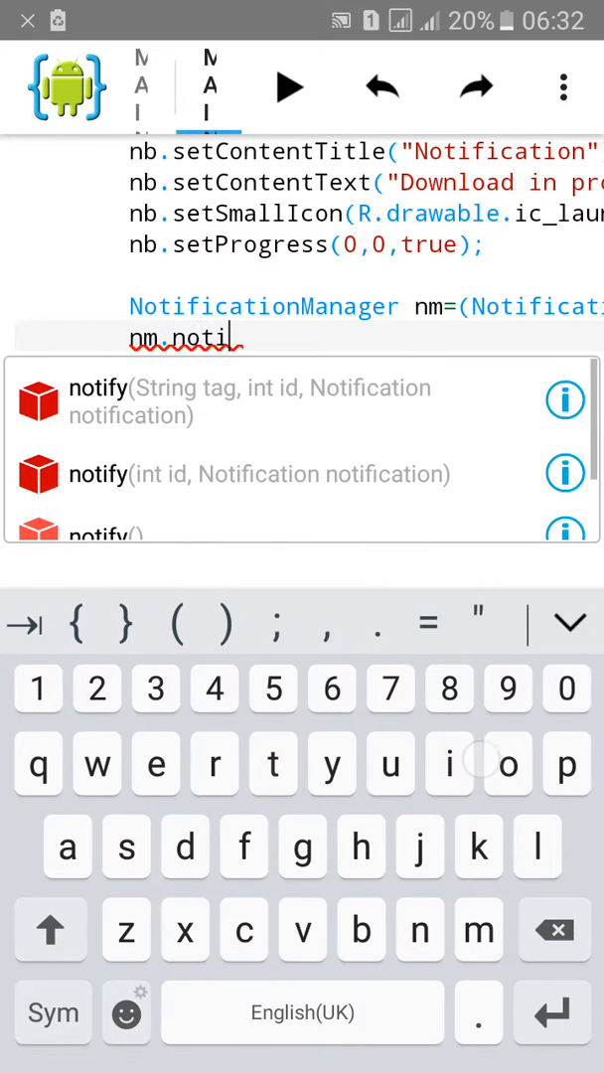
pyautogui.write('y(')
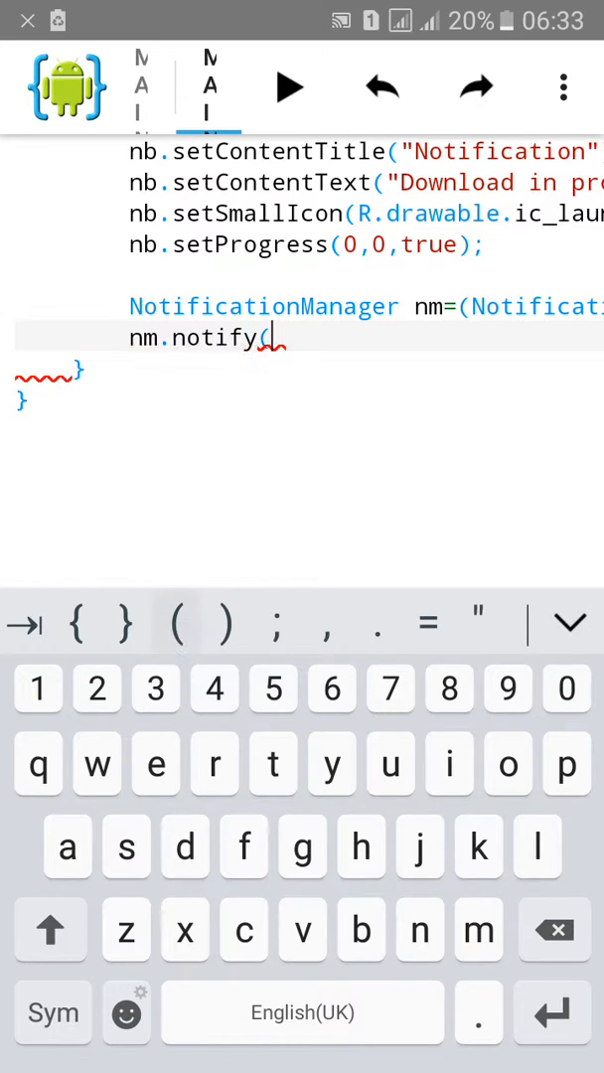
pyautogui.write('1')
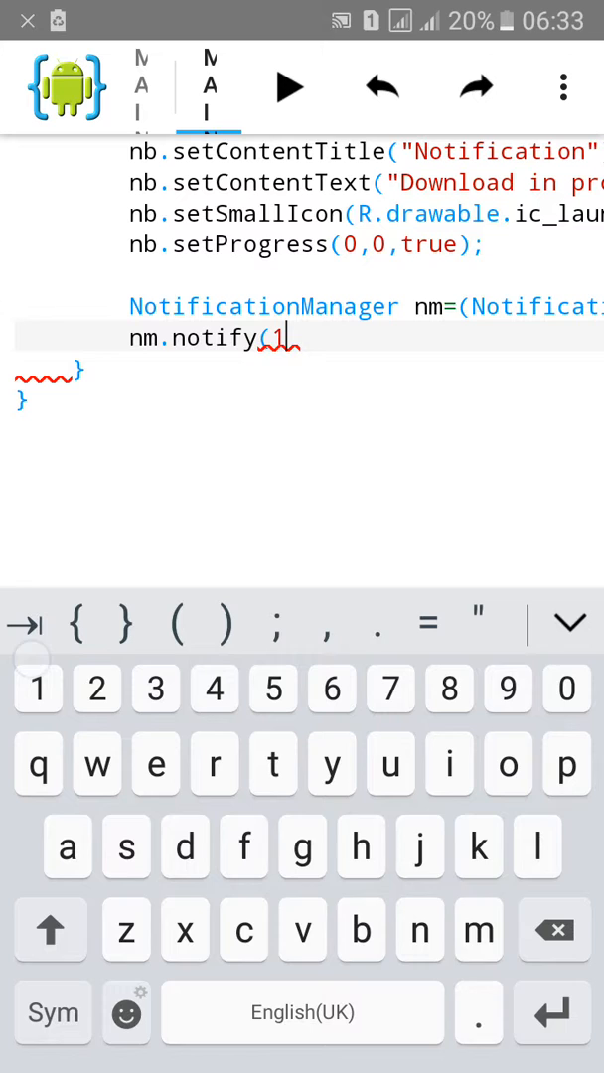
pyautogui.write(',nb')
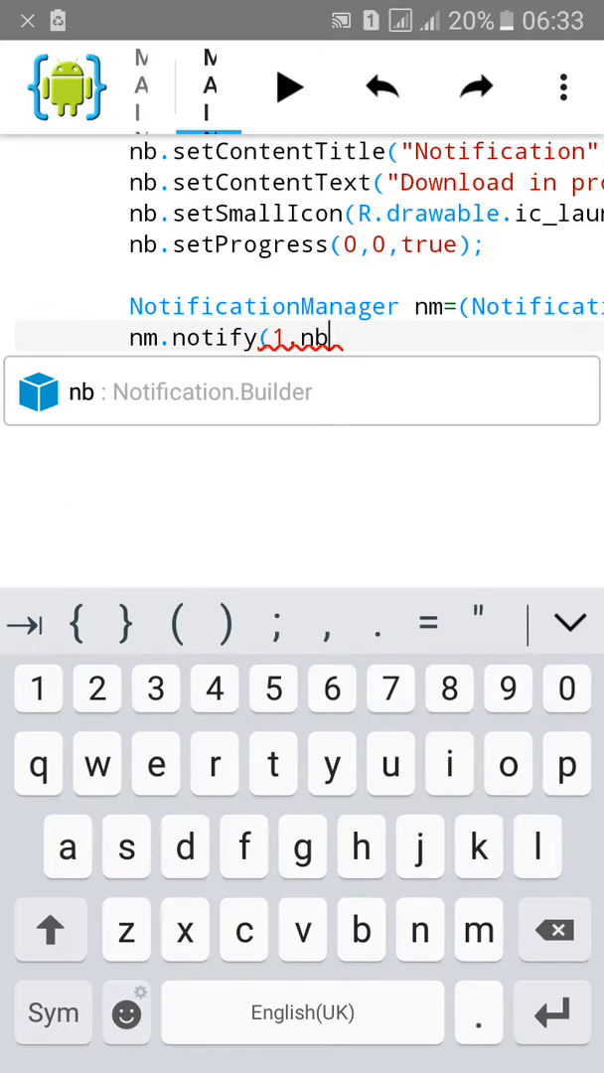
pyautogui.write('.')
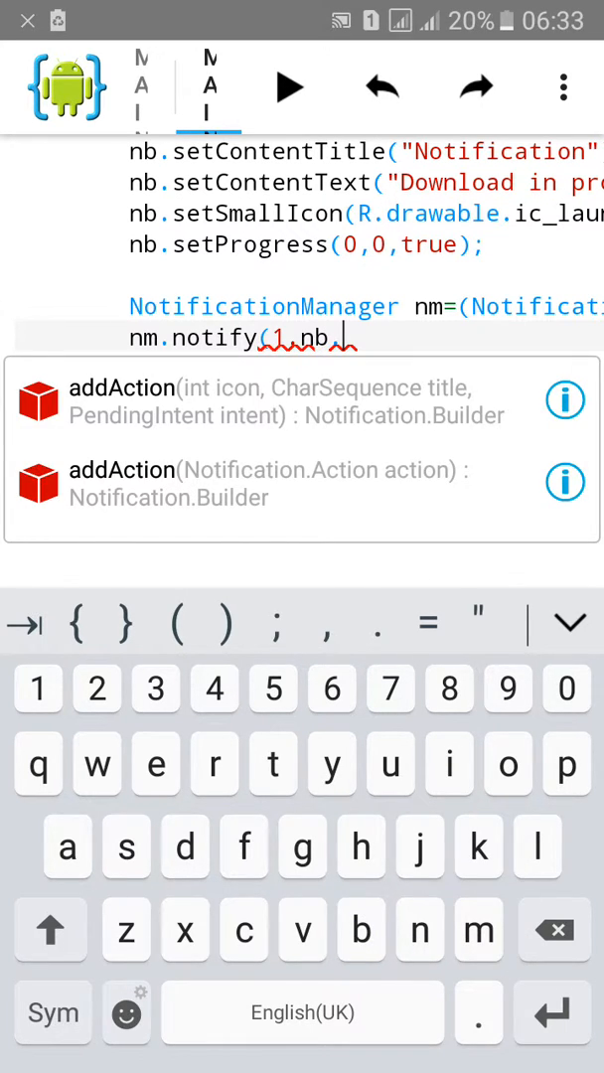
pyautogui.write('build());')
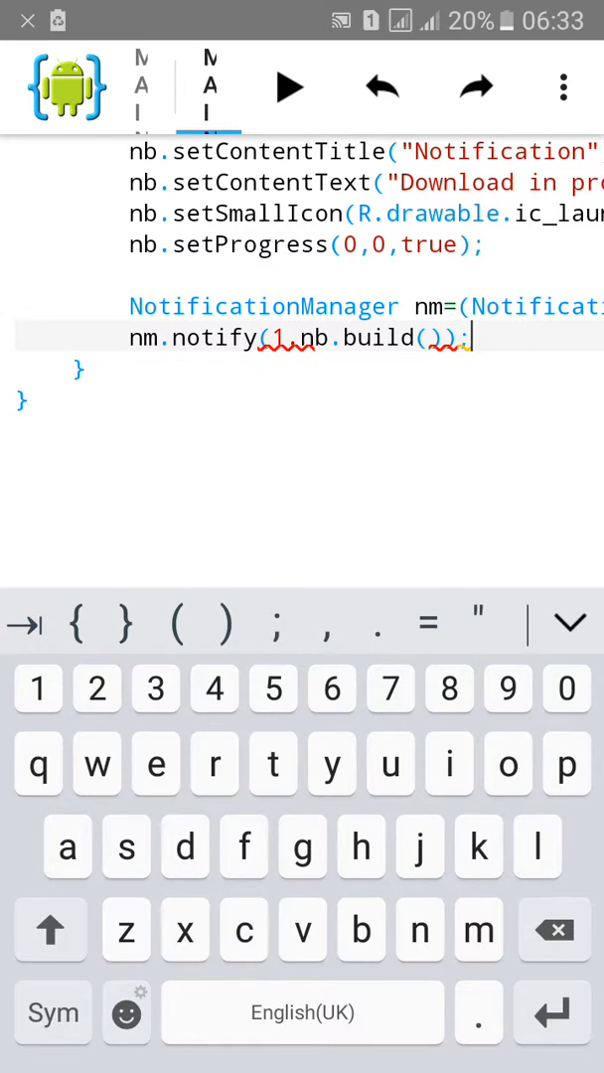
pyautogui.click(298, 338)
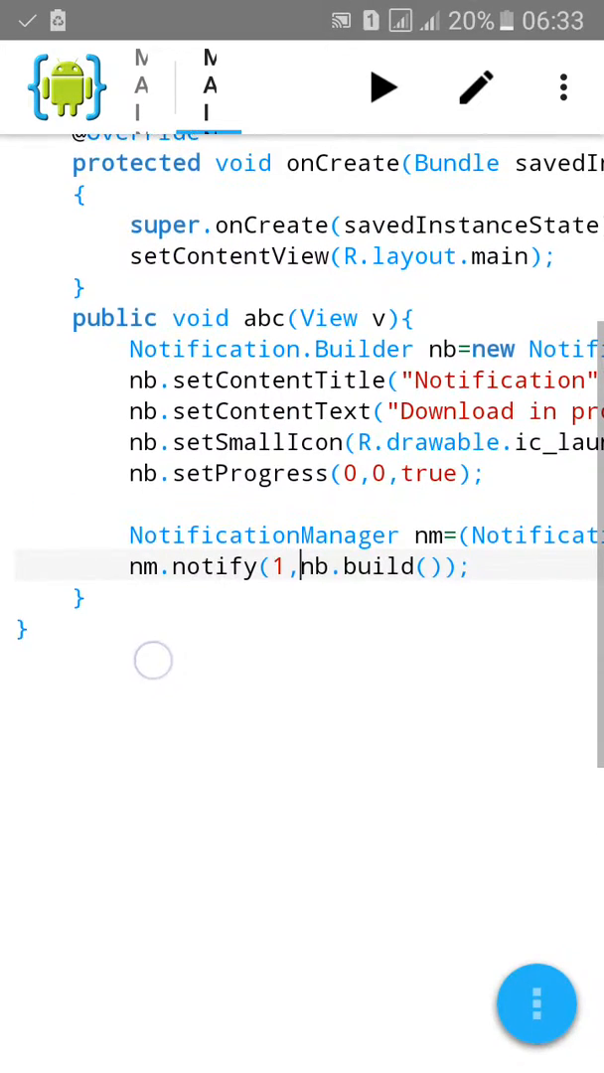
# - Run the project, install InProgressNotification, and open the app
pyautogui.click(382, 86)
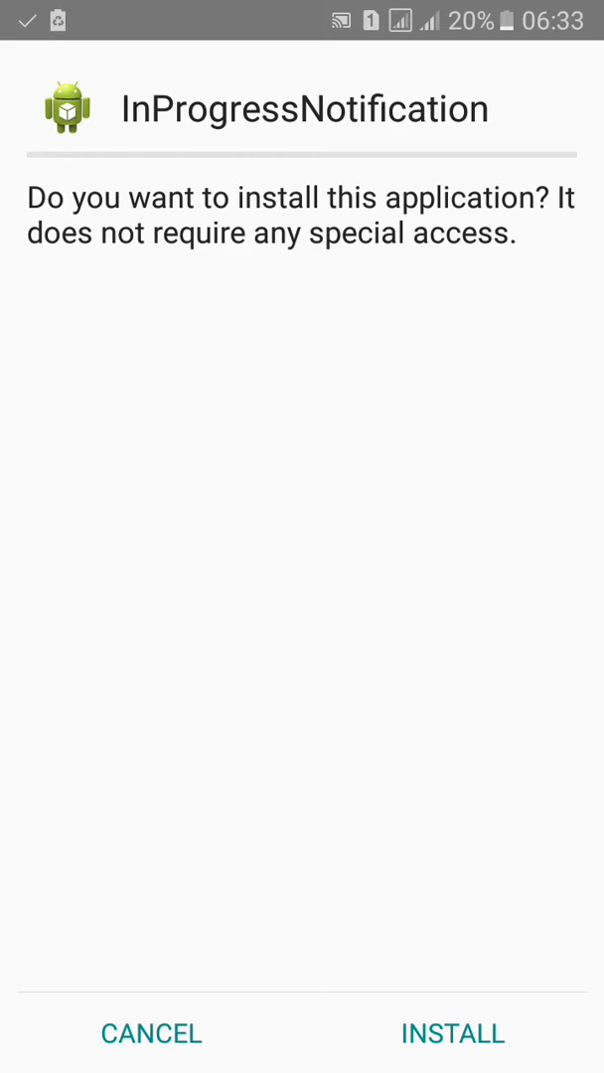
pyautogui.click(452, 1033)
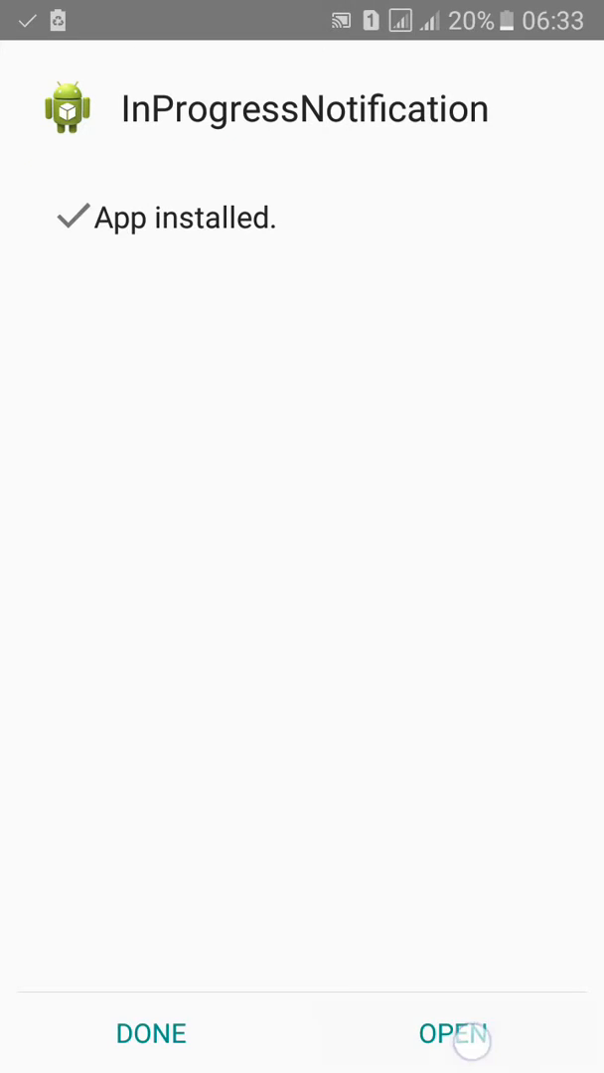
pyautogui.click(455, 1033)
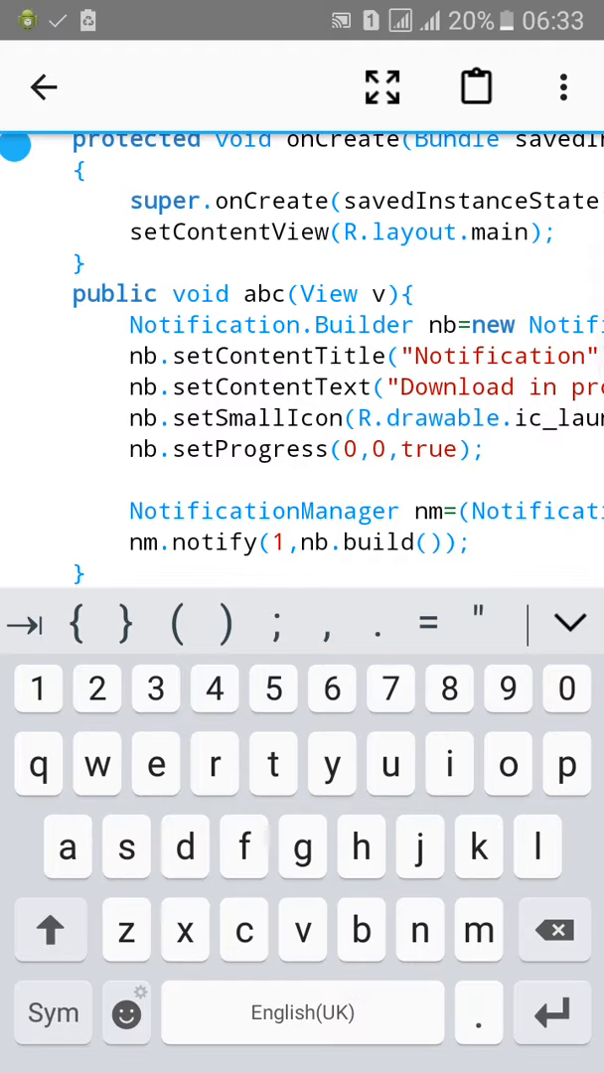
# - Change setProgress arguments to 100, 10, false
pyautogui.click(342, 449)
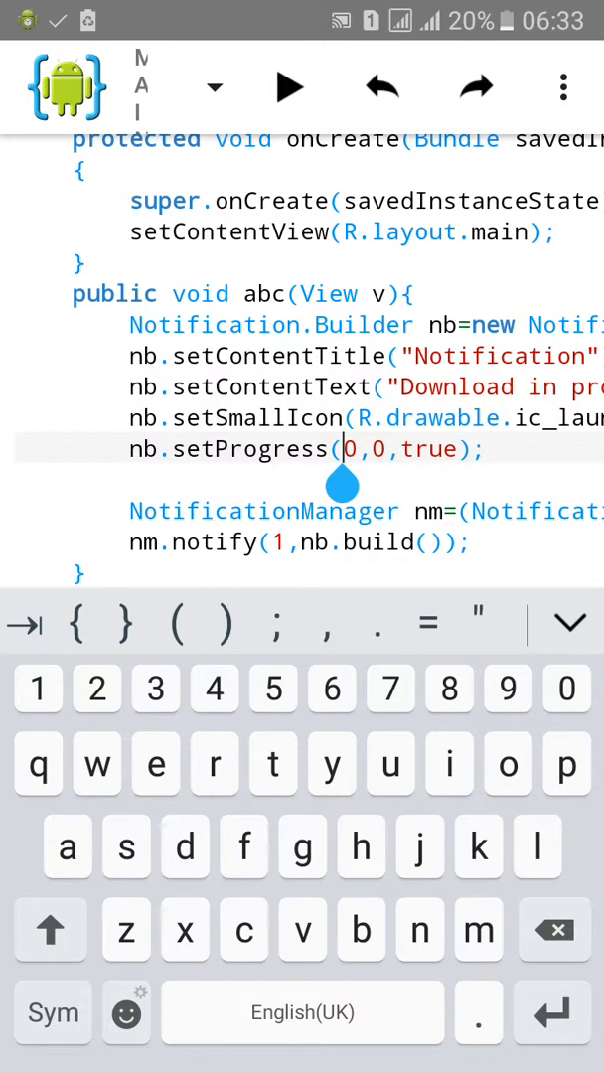
pyautogui.write('100')
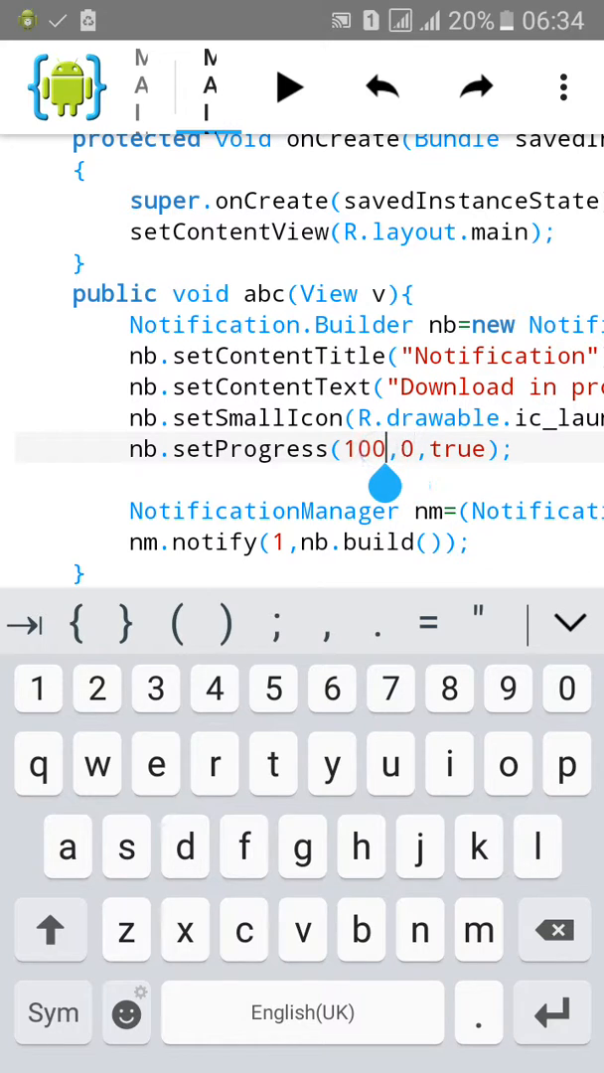
pyautogui.write('1')
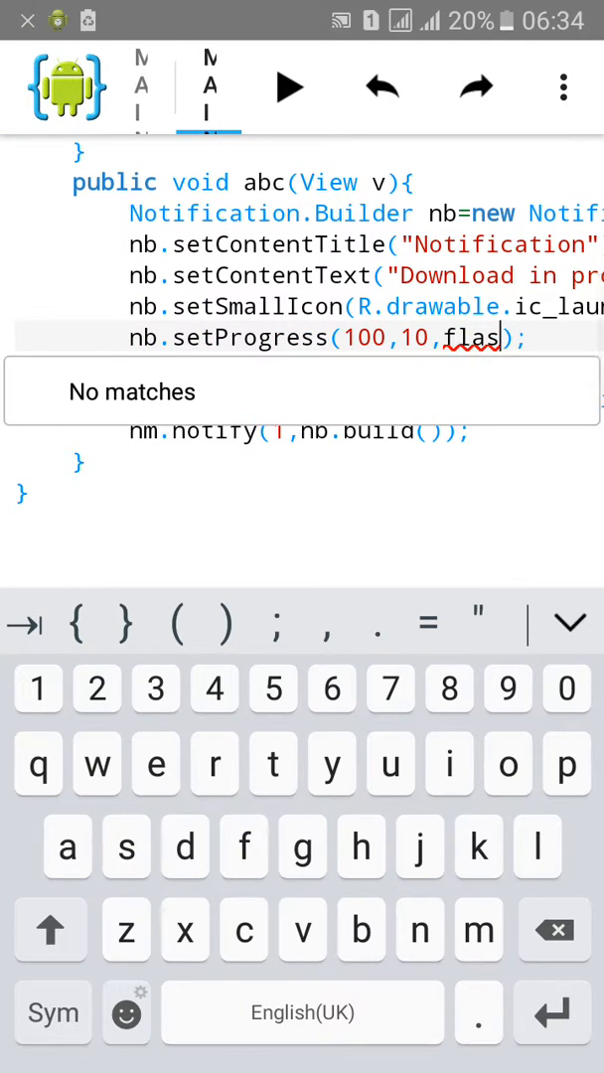
pyautogui.click(555, 930)
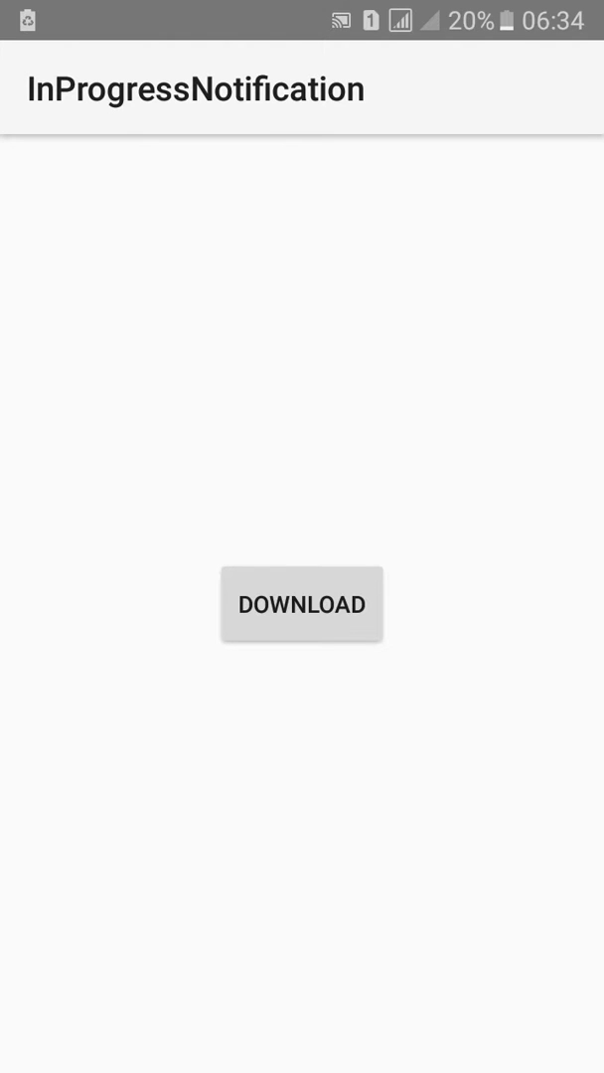
# - Tap DOWNLOAD in the app to post the progress notification
pyautogui.click(301, 603)
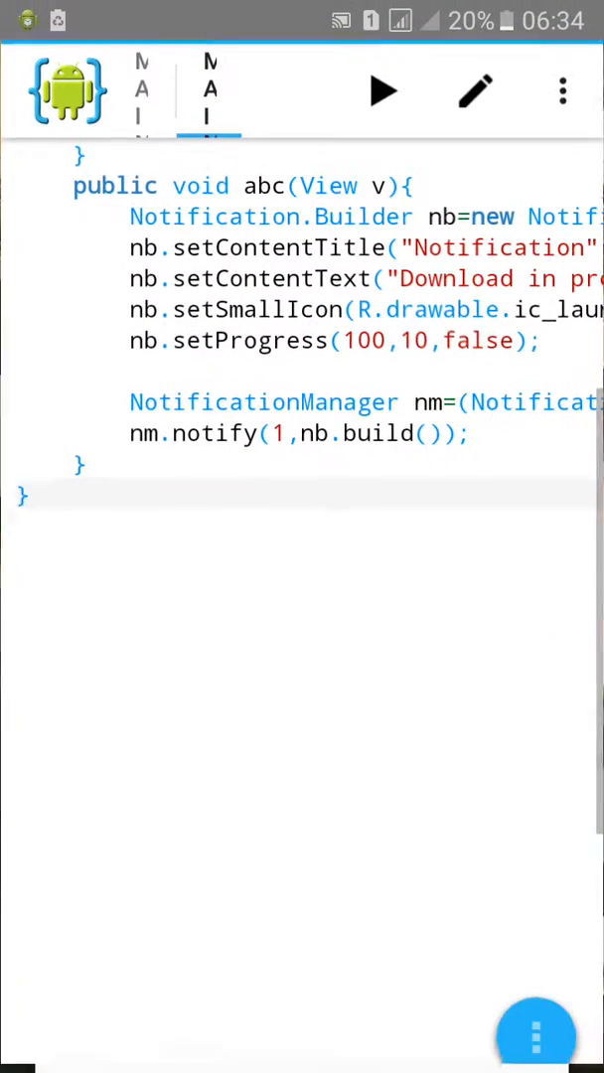
# - Change the progress value to setProgress(100,90,false) and rebuild the app
pyautogui.click(407, 337)
pyautogui.write('9')
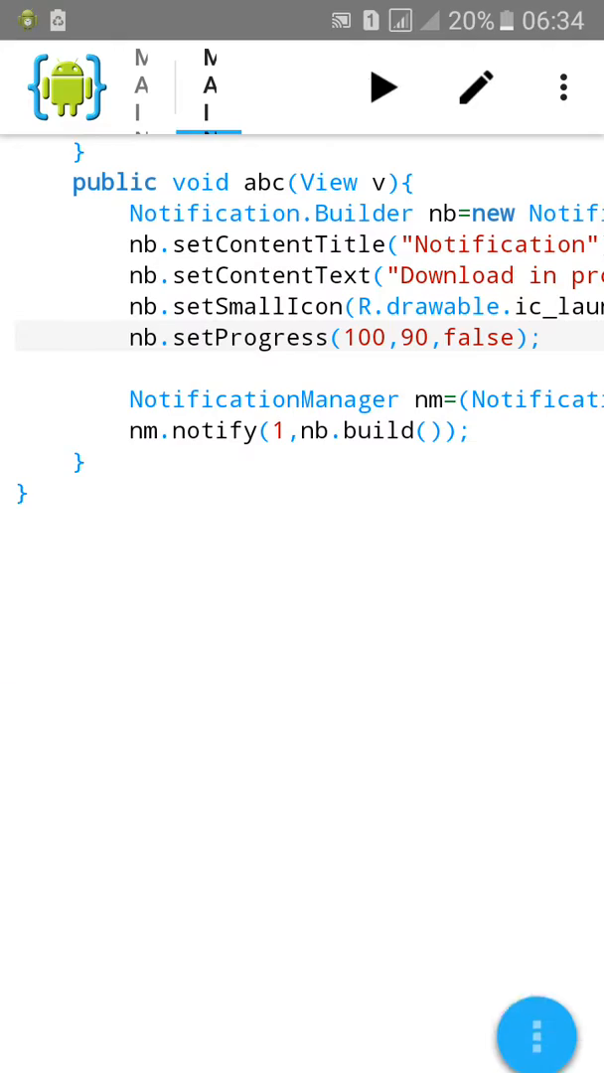
pyautogui.click(382, 86)
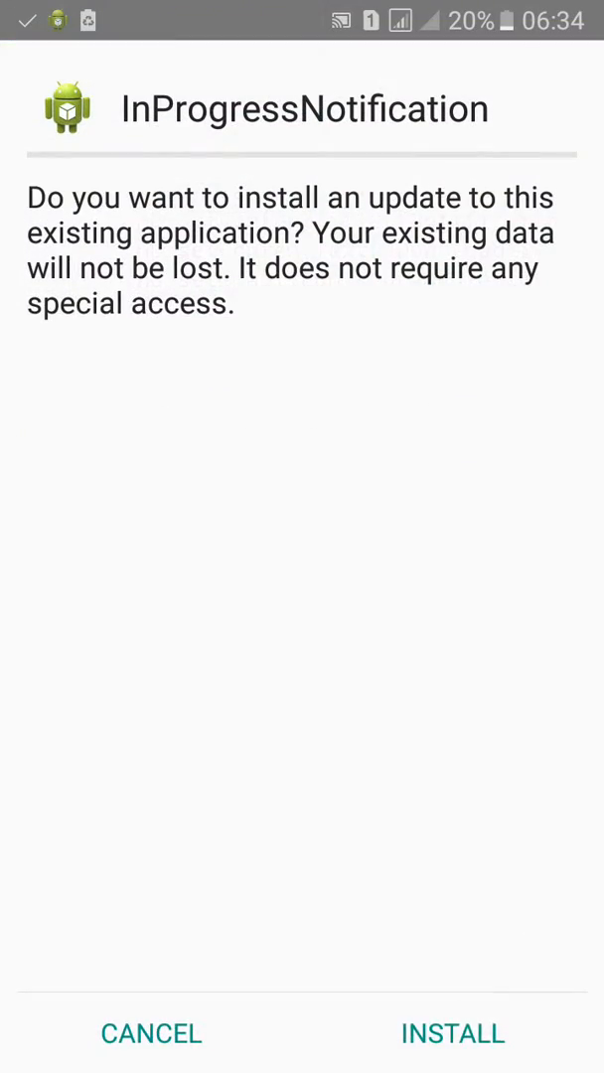
# - Install the InProgressNotification update and launch it to its Download screen
pyautogui.click(452, 1033)
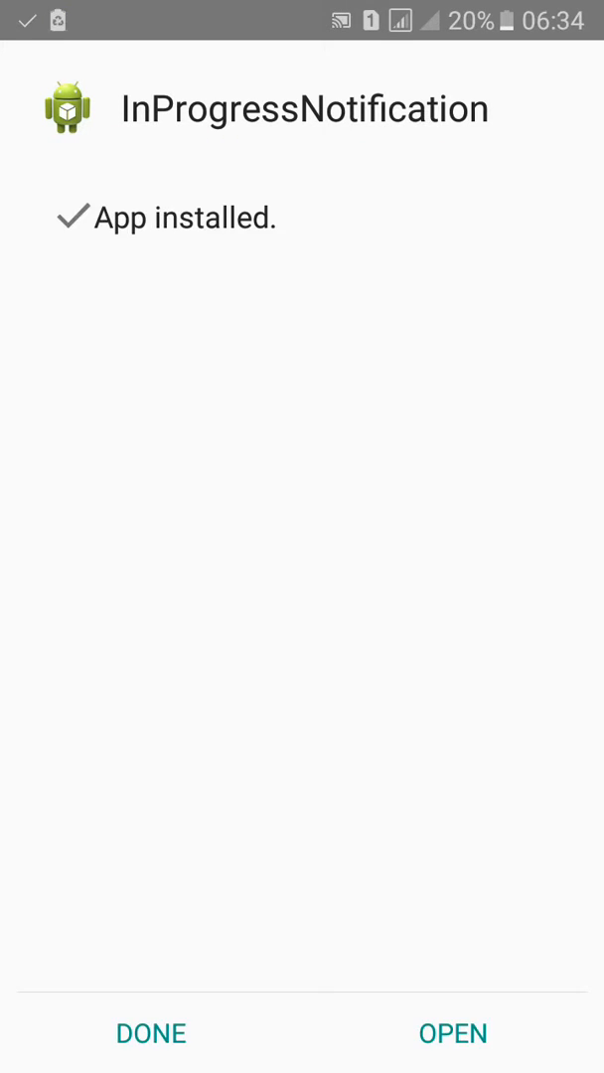
pyautogui.click(452, 1032)
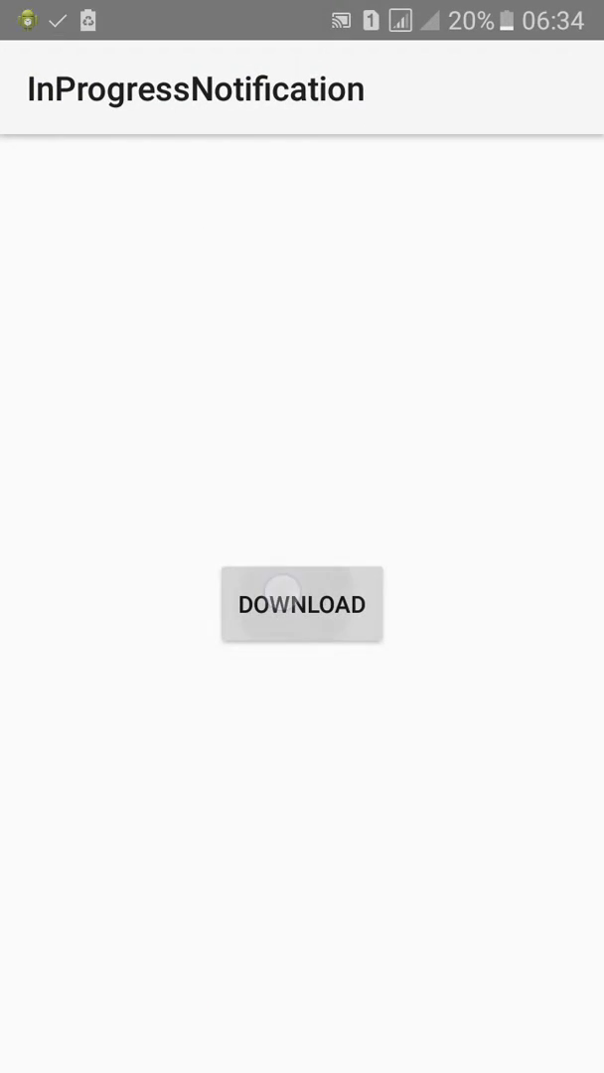